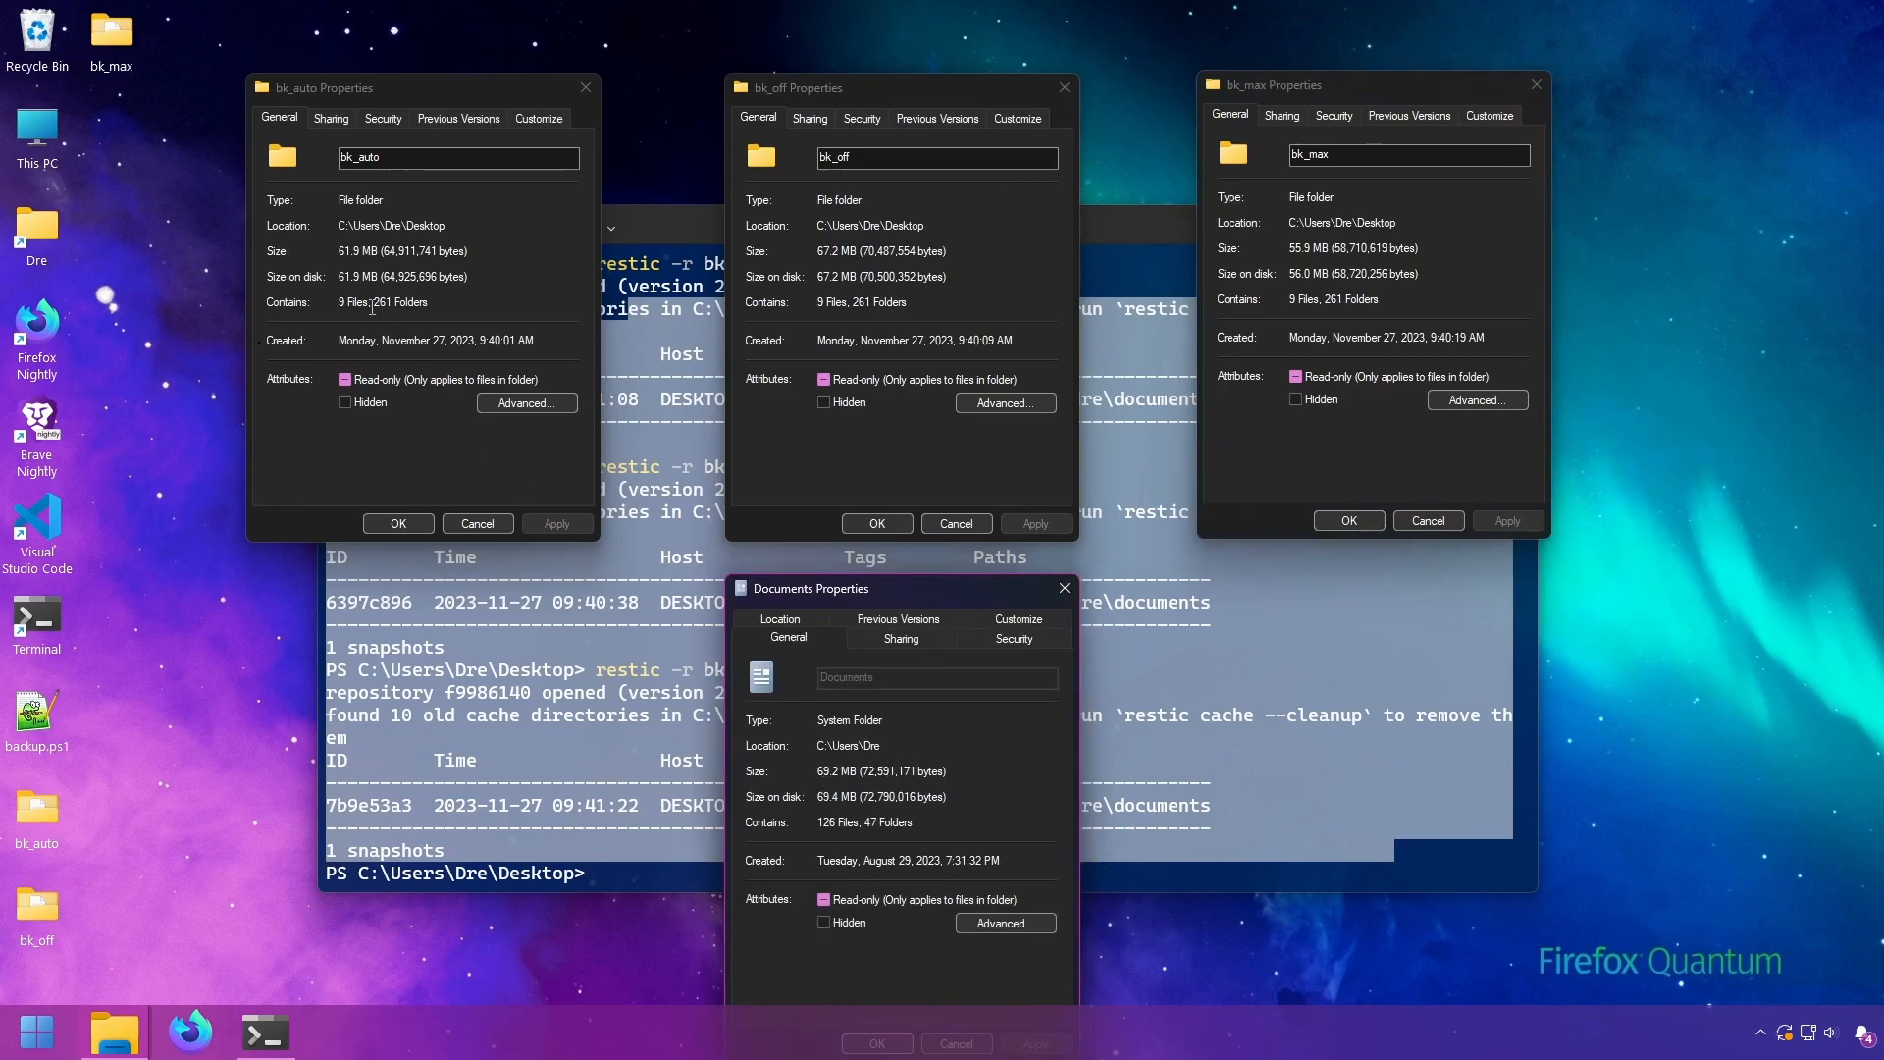
View the bk_auto repository folder to compare its size against the other backups.
double_click(351, 252)
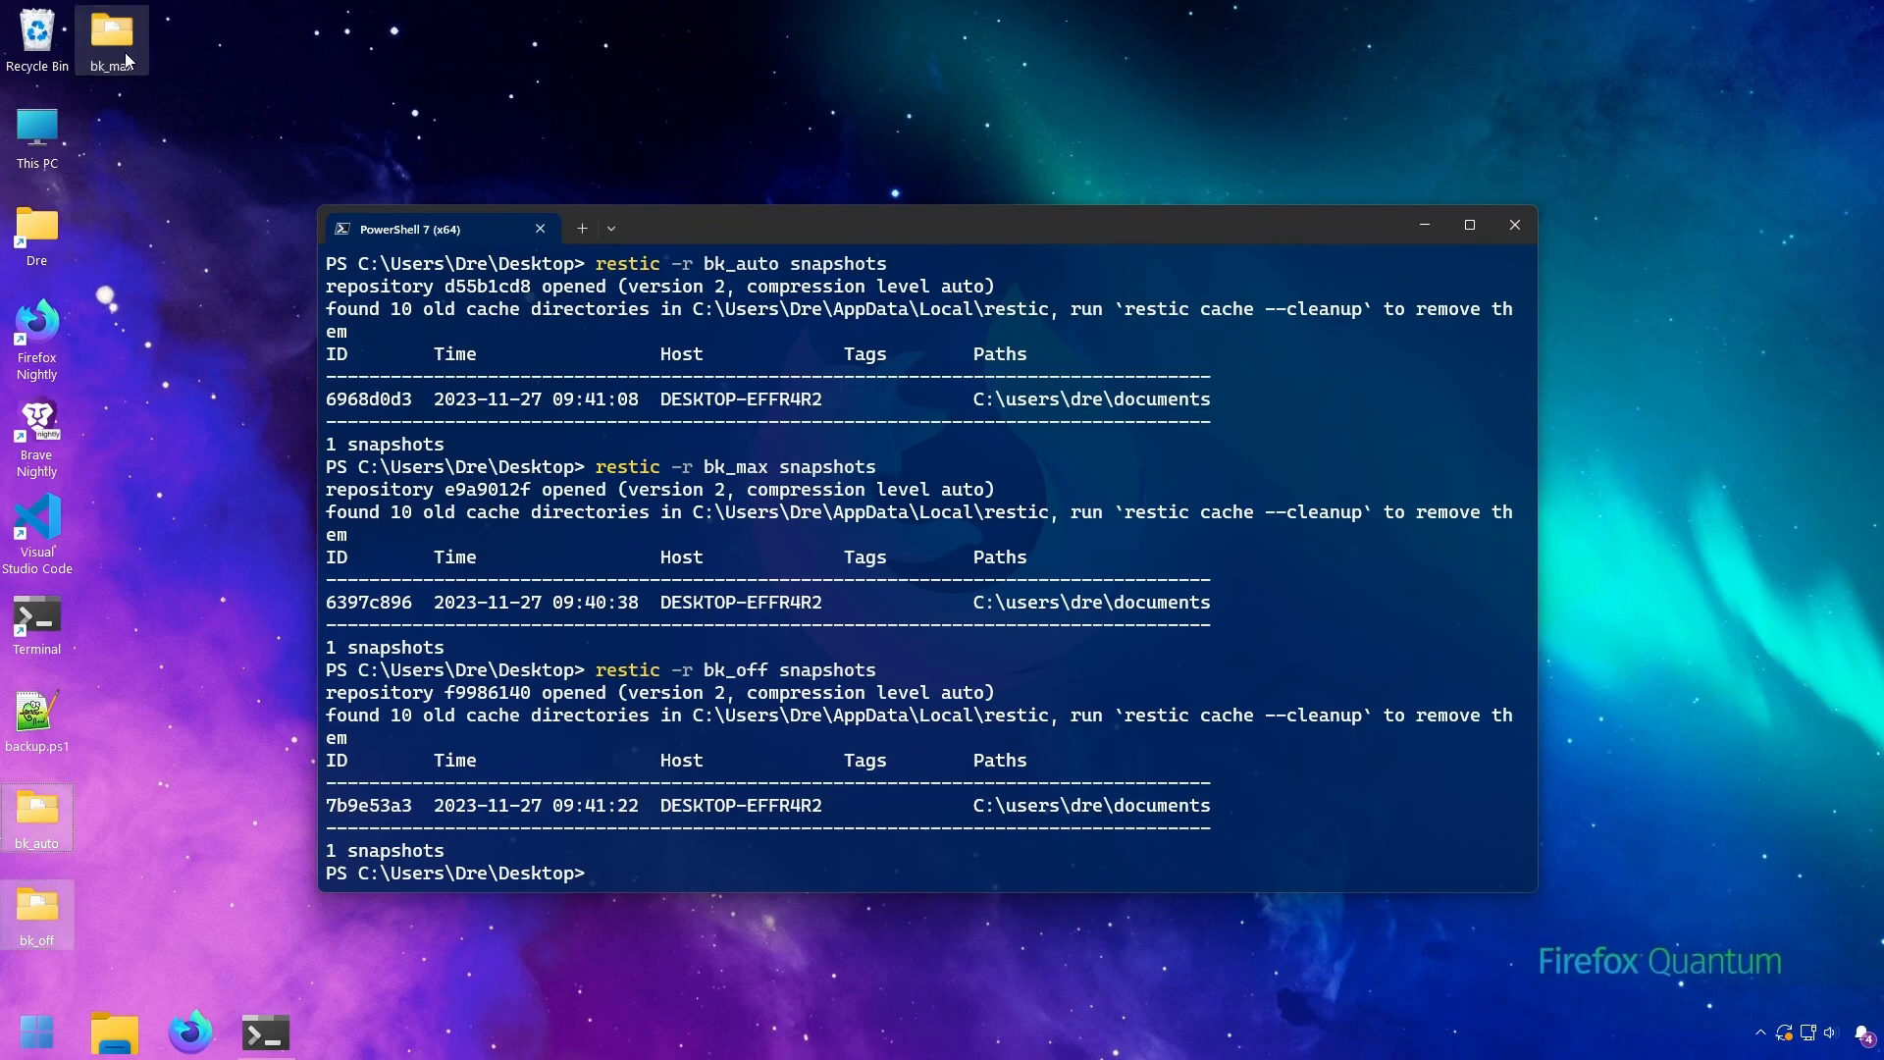
Paste the restic init command for the smol repository at the PowerShell prompt.
right_click(171, 142)
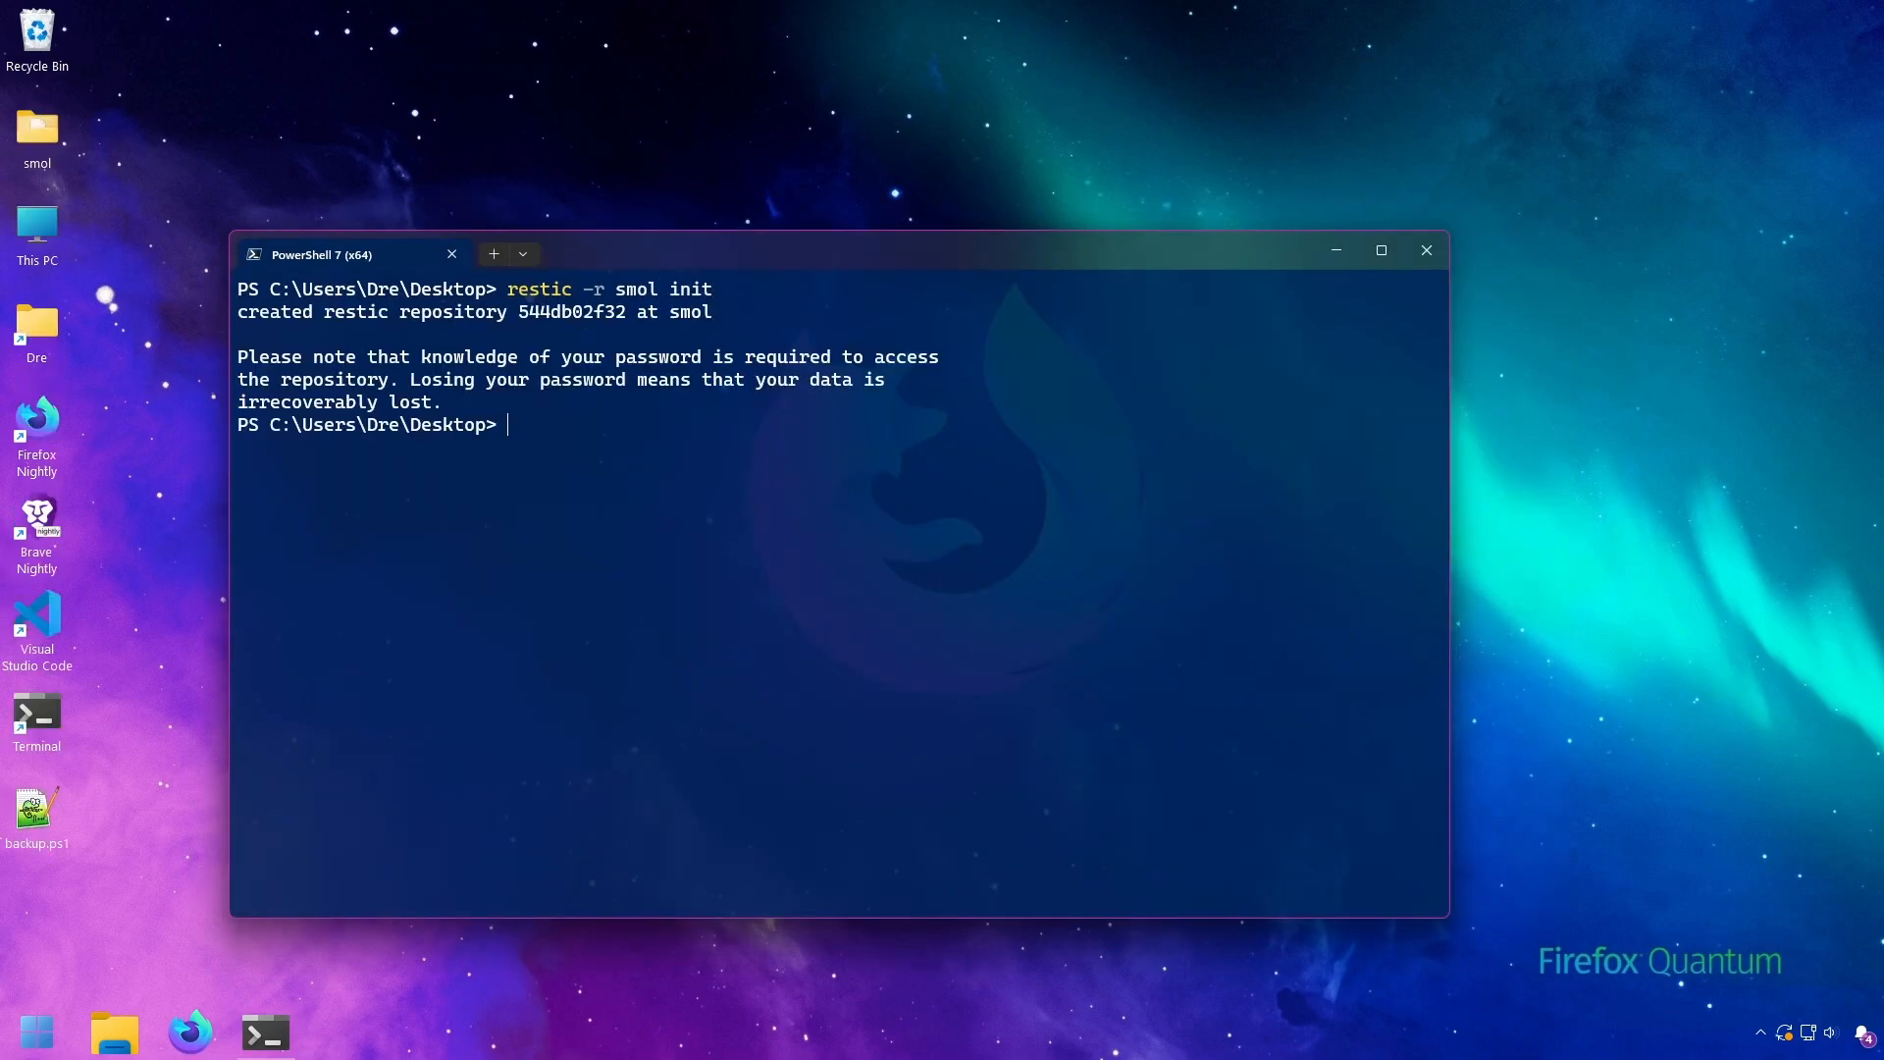
Enter a restic backup of C:/users/dre/documents/ into smol with --compression auto.
text(restic -r smol ini)
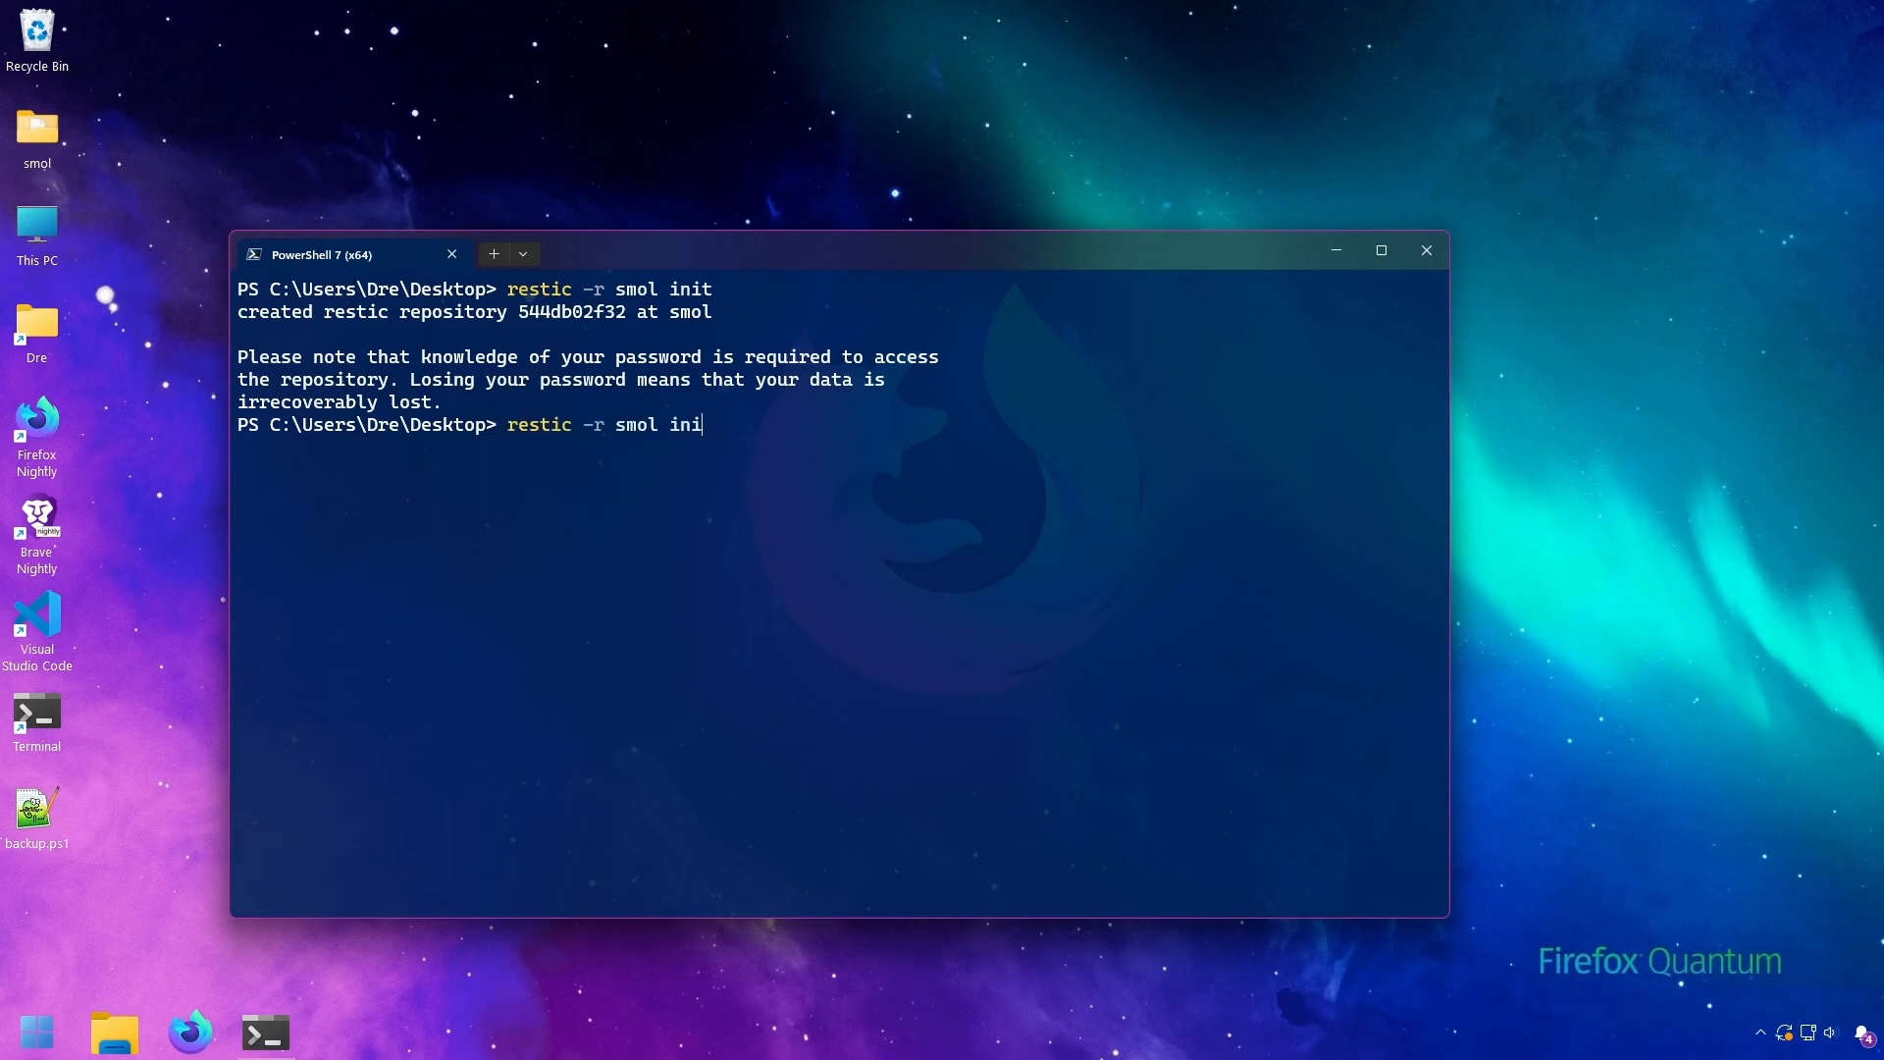
text(back C)
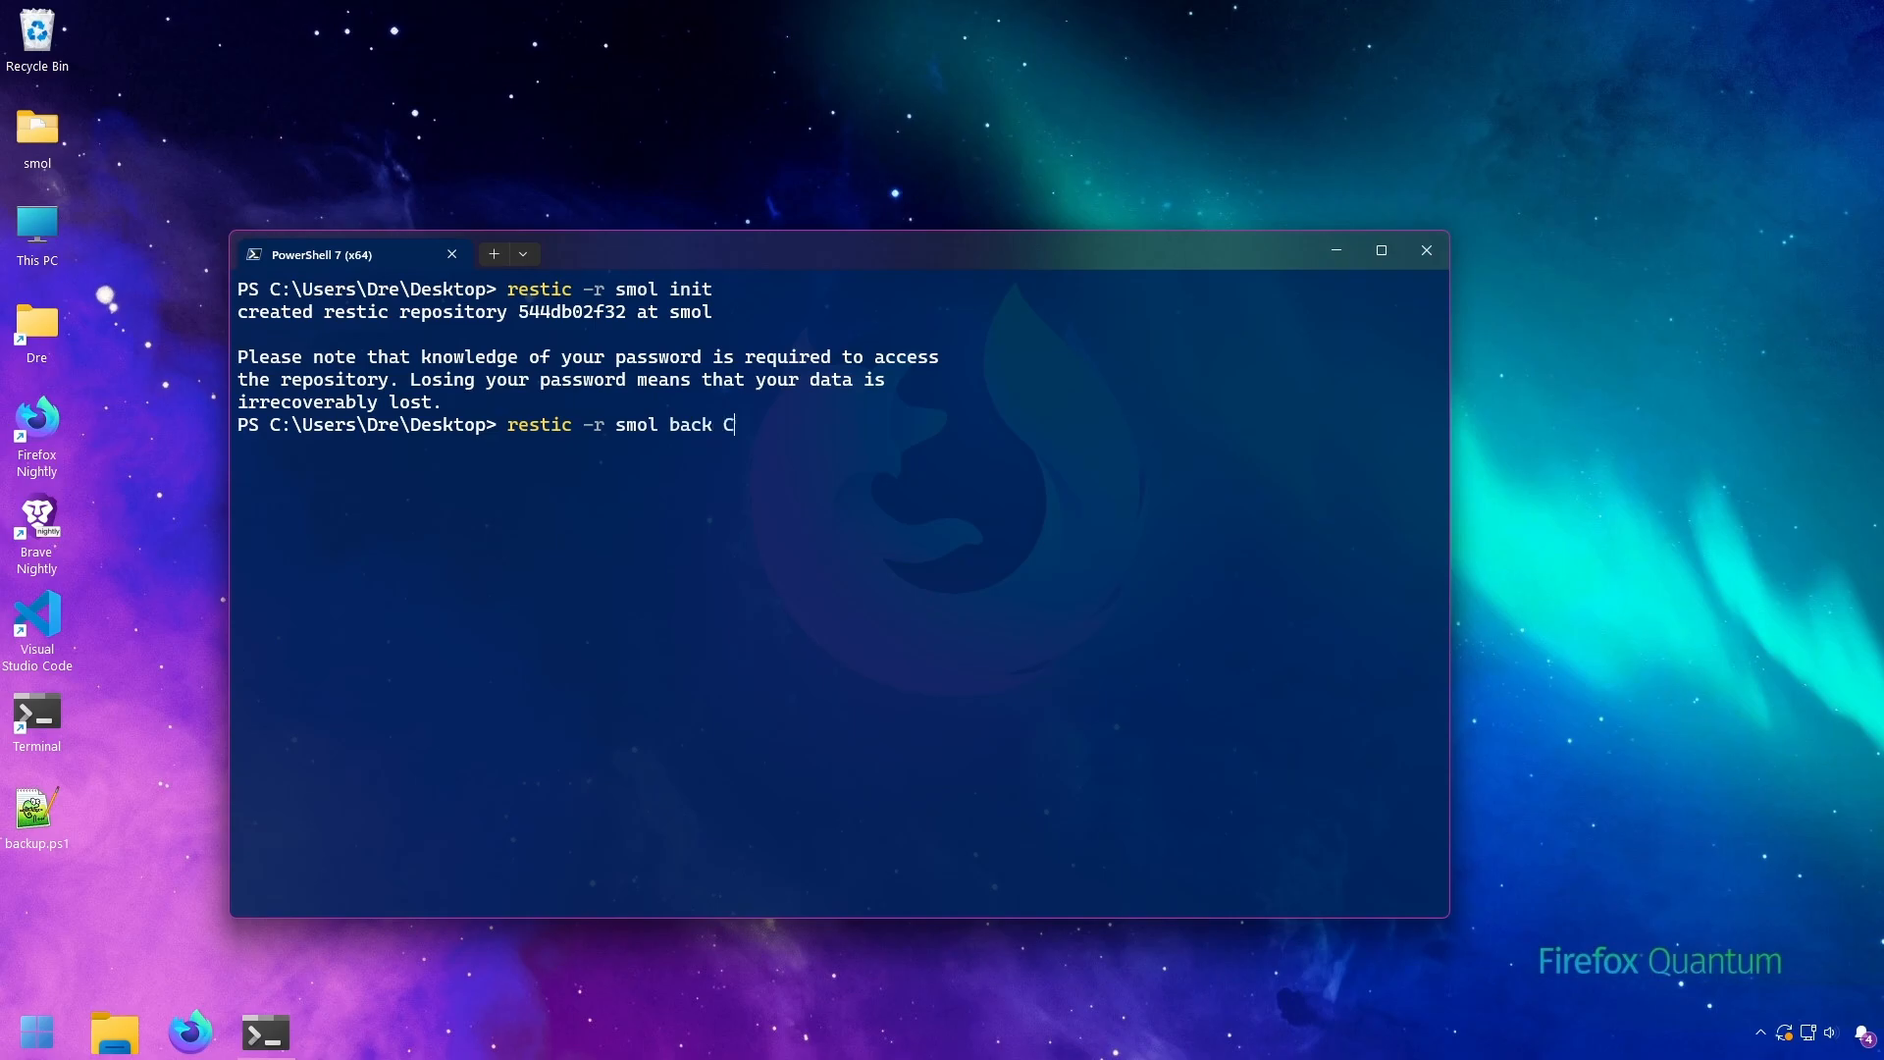
text(:/users/dre/documents/)
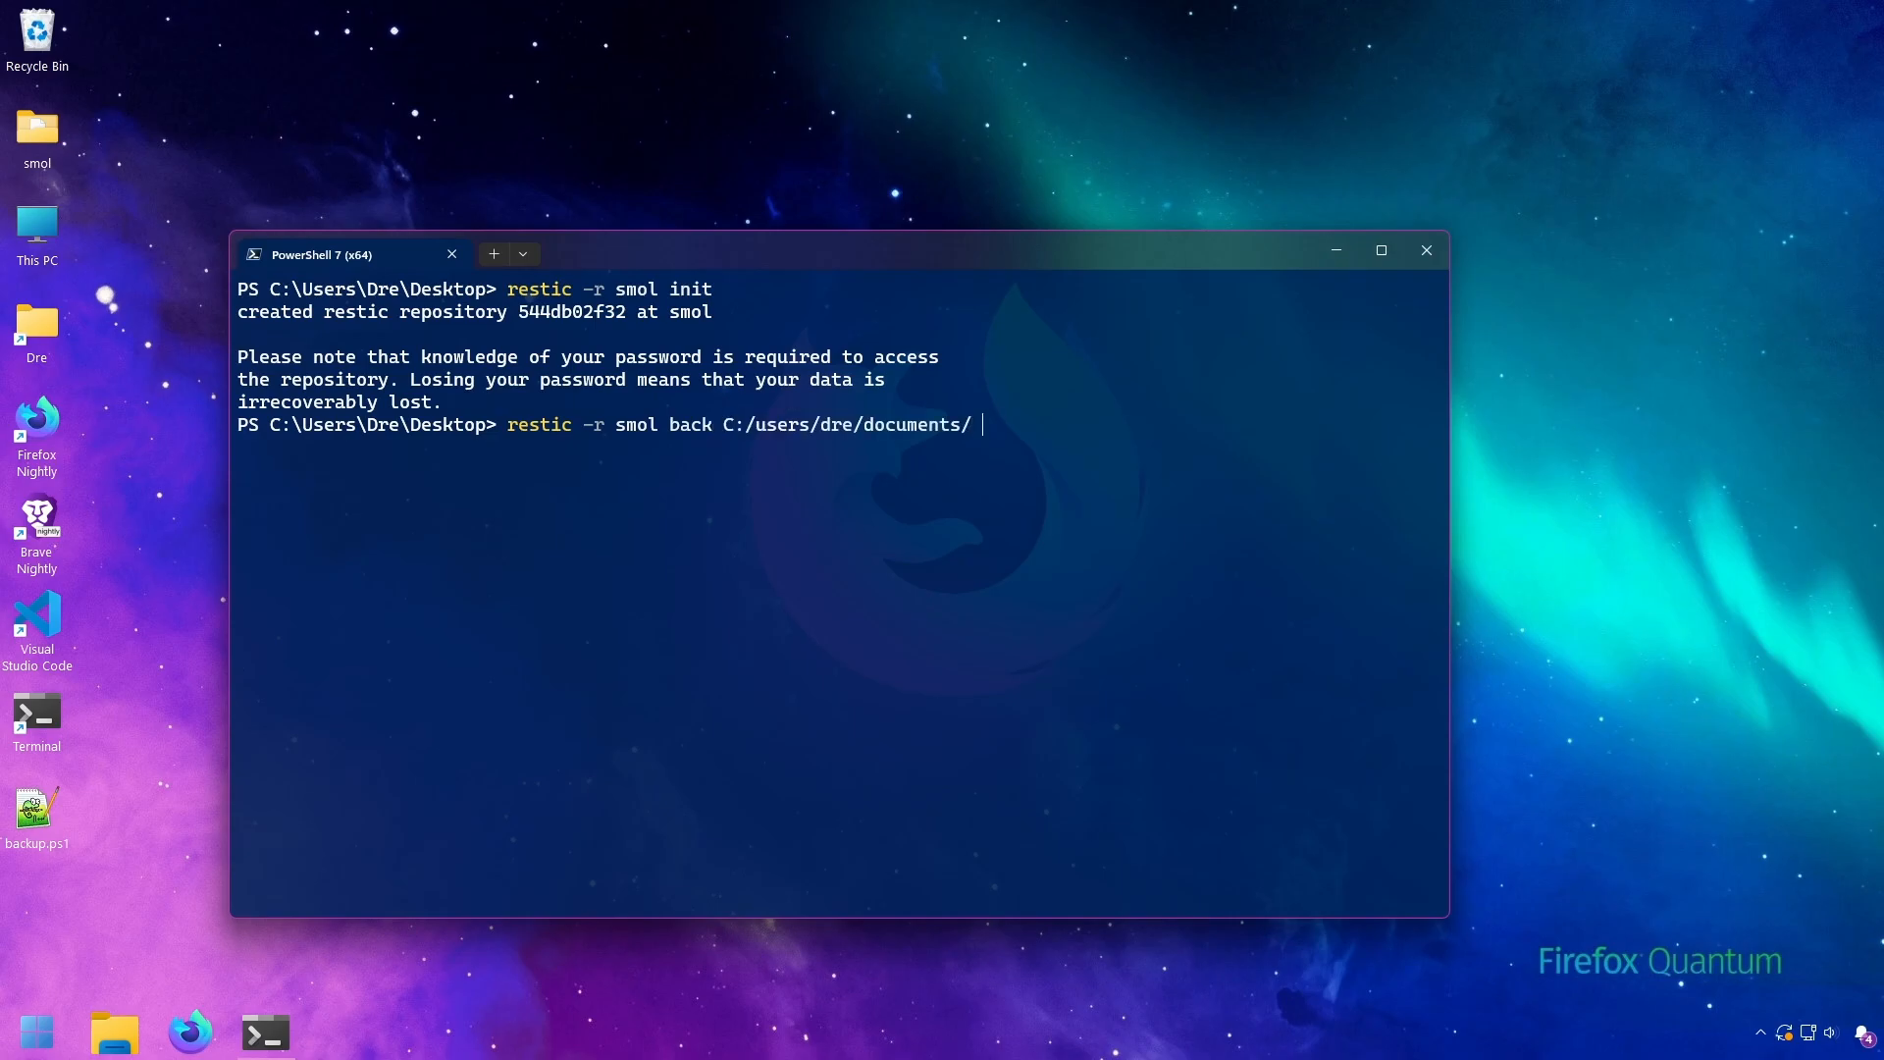
text(--compression)
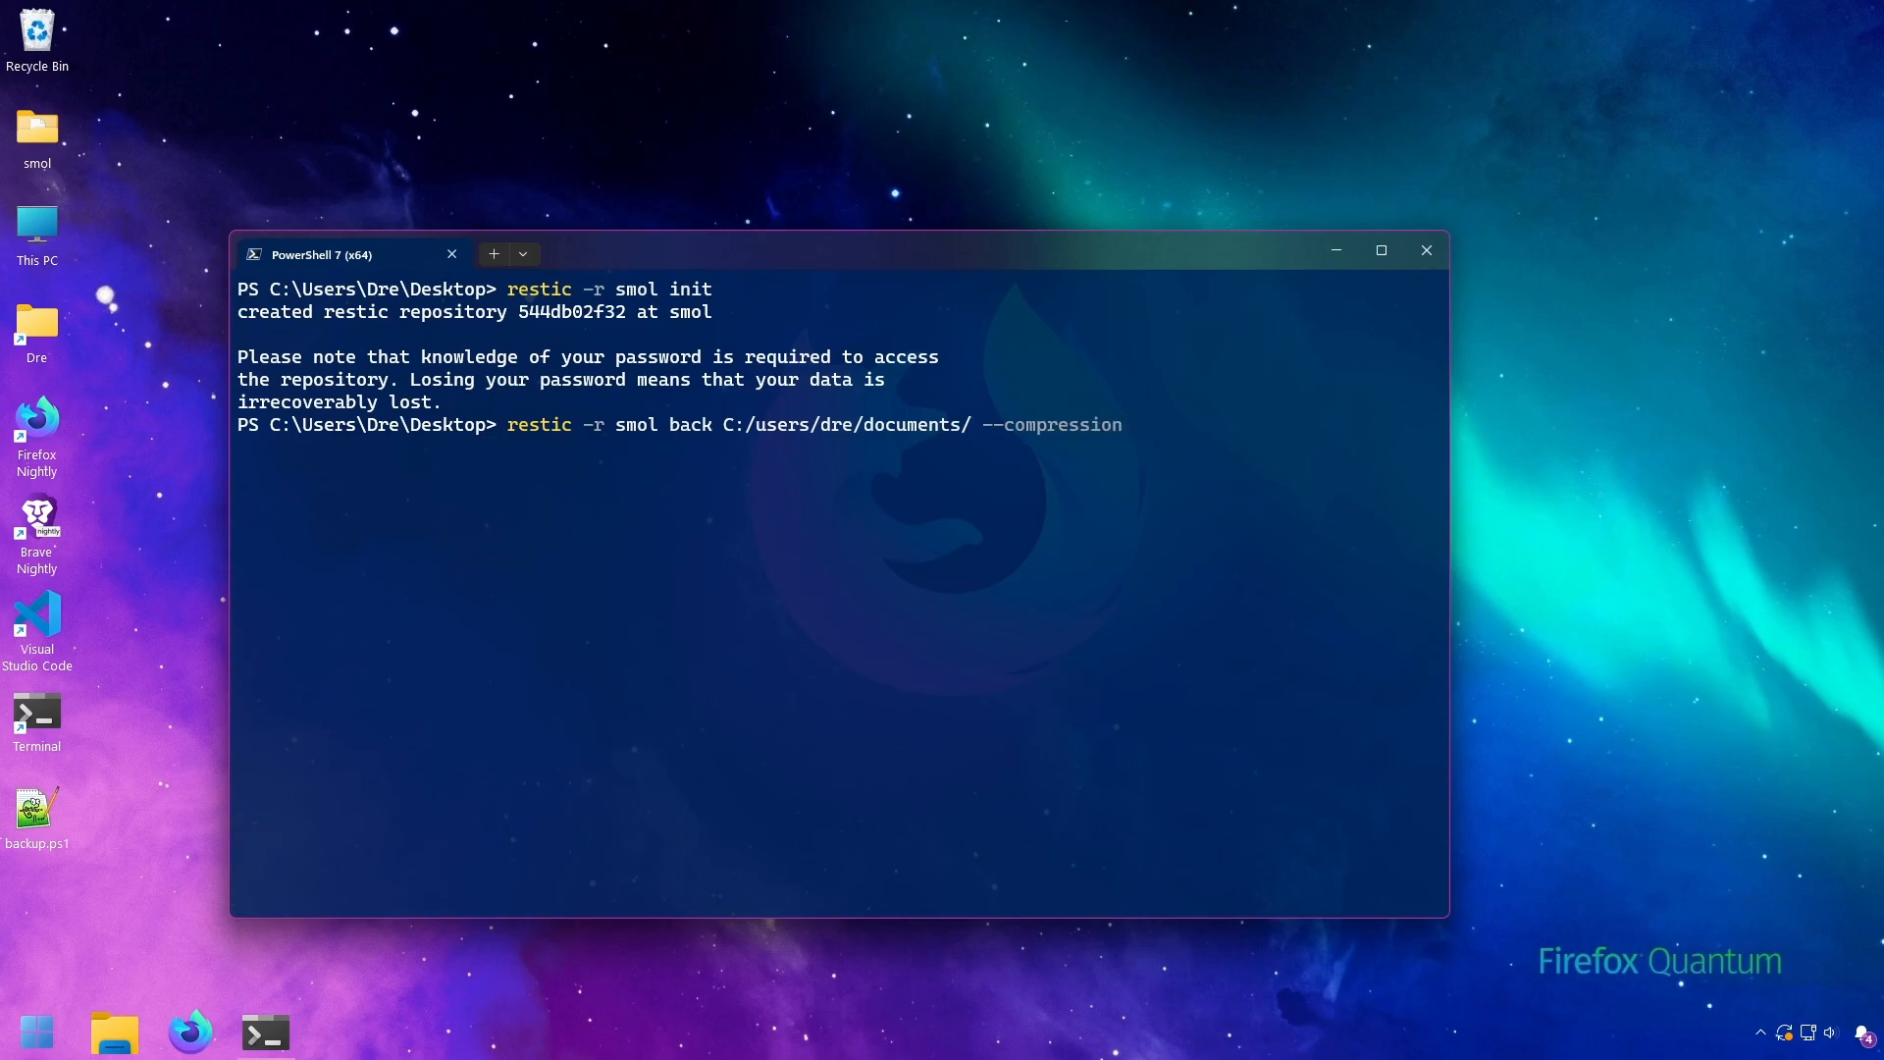
text(auto)
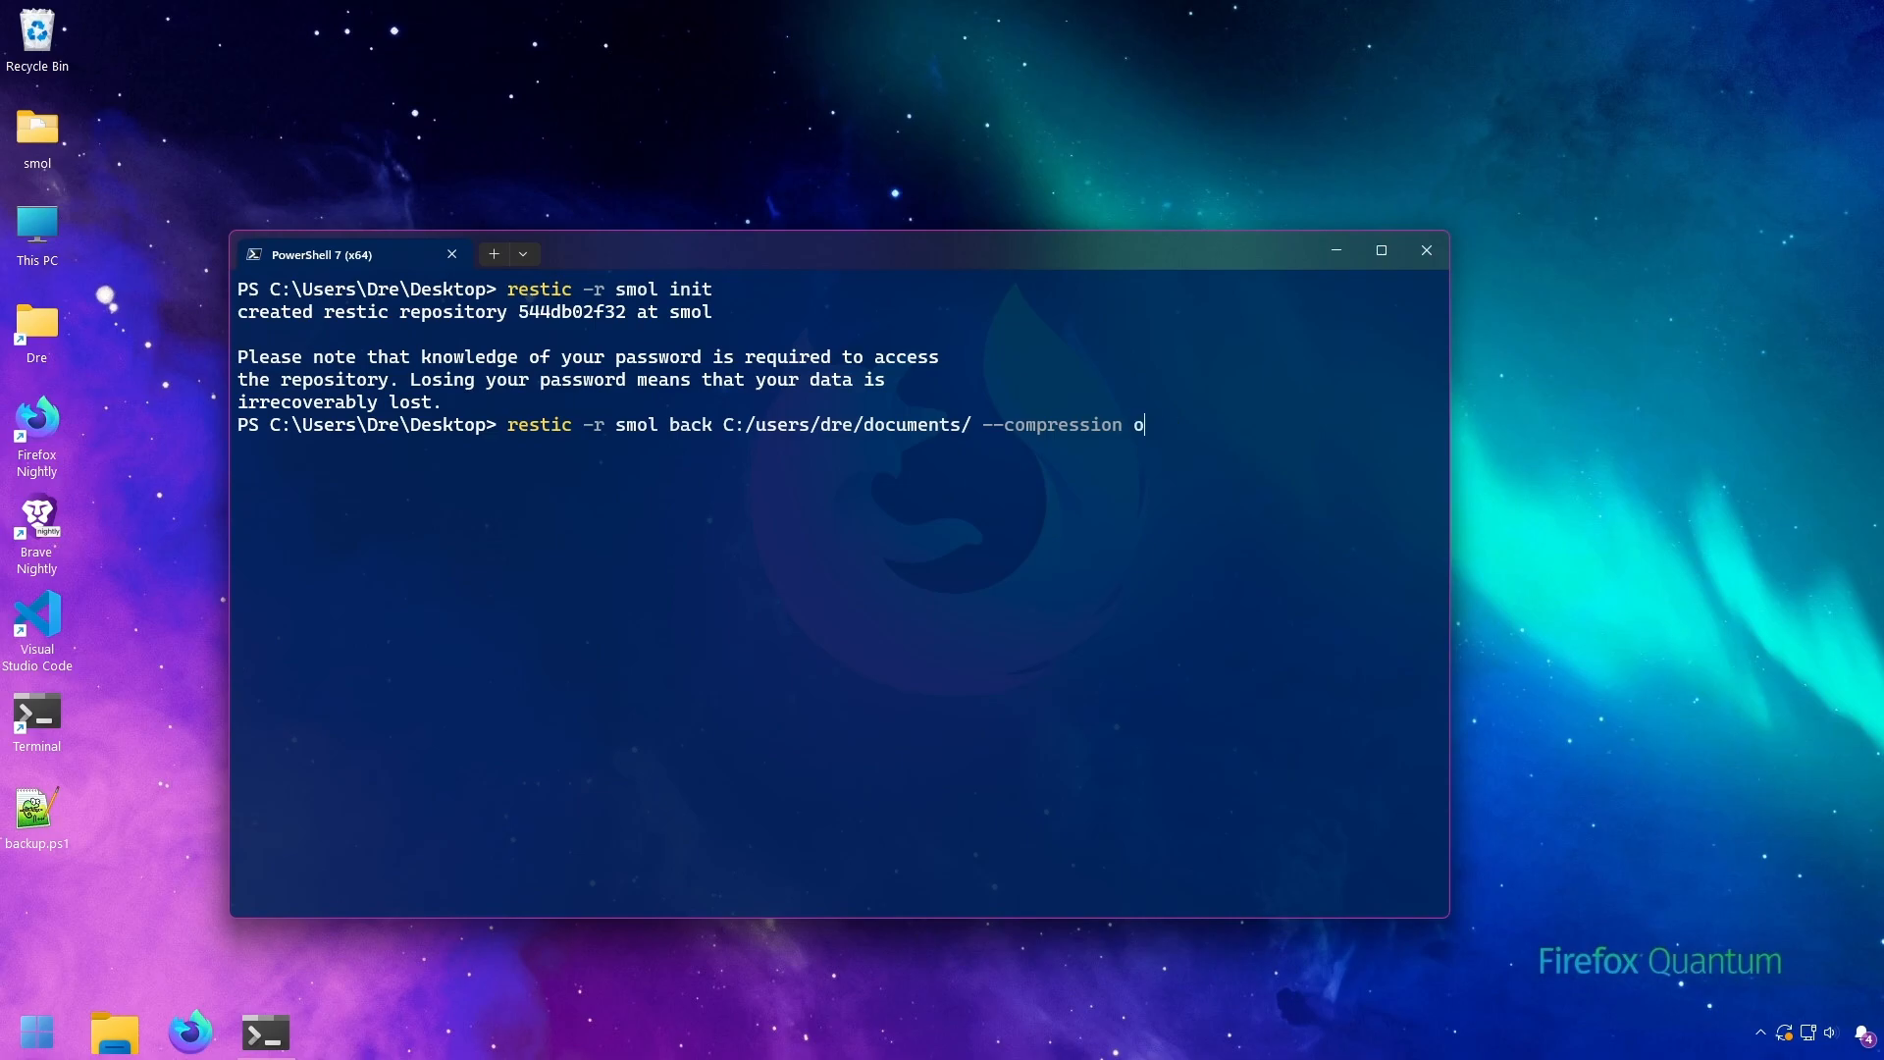
Cycle the compression value through max and off, settling on --compression max.
text(max)
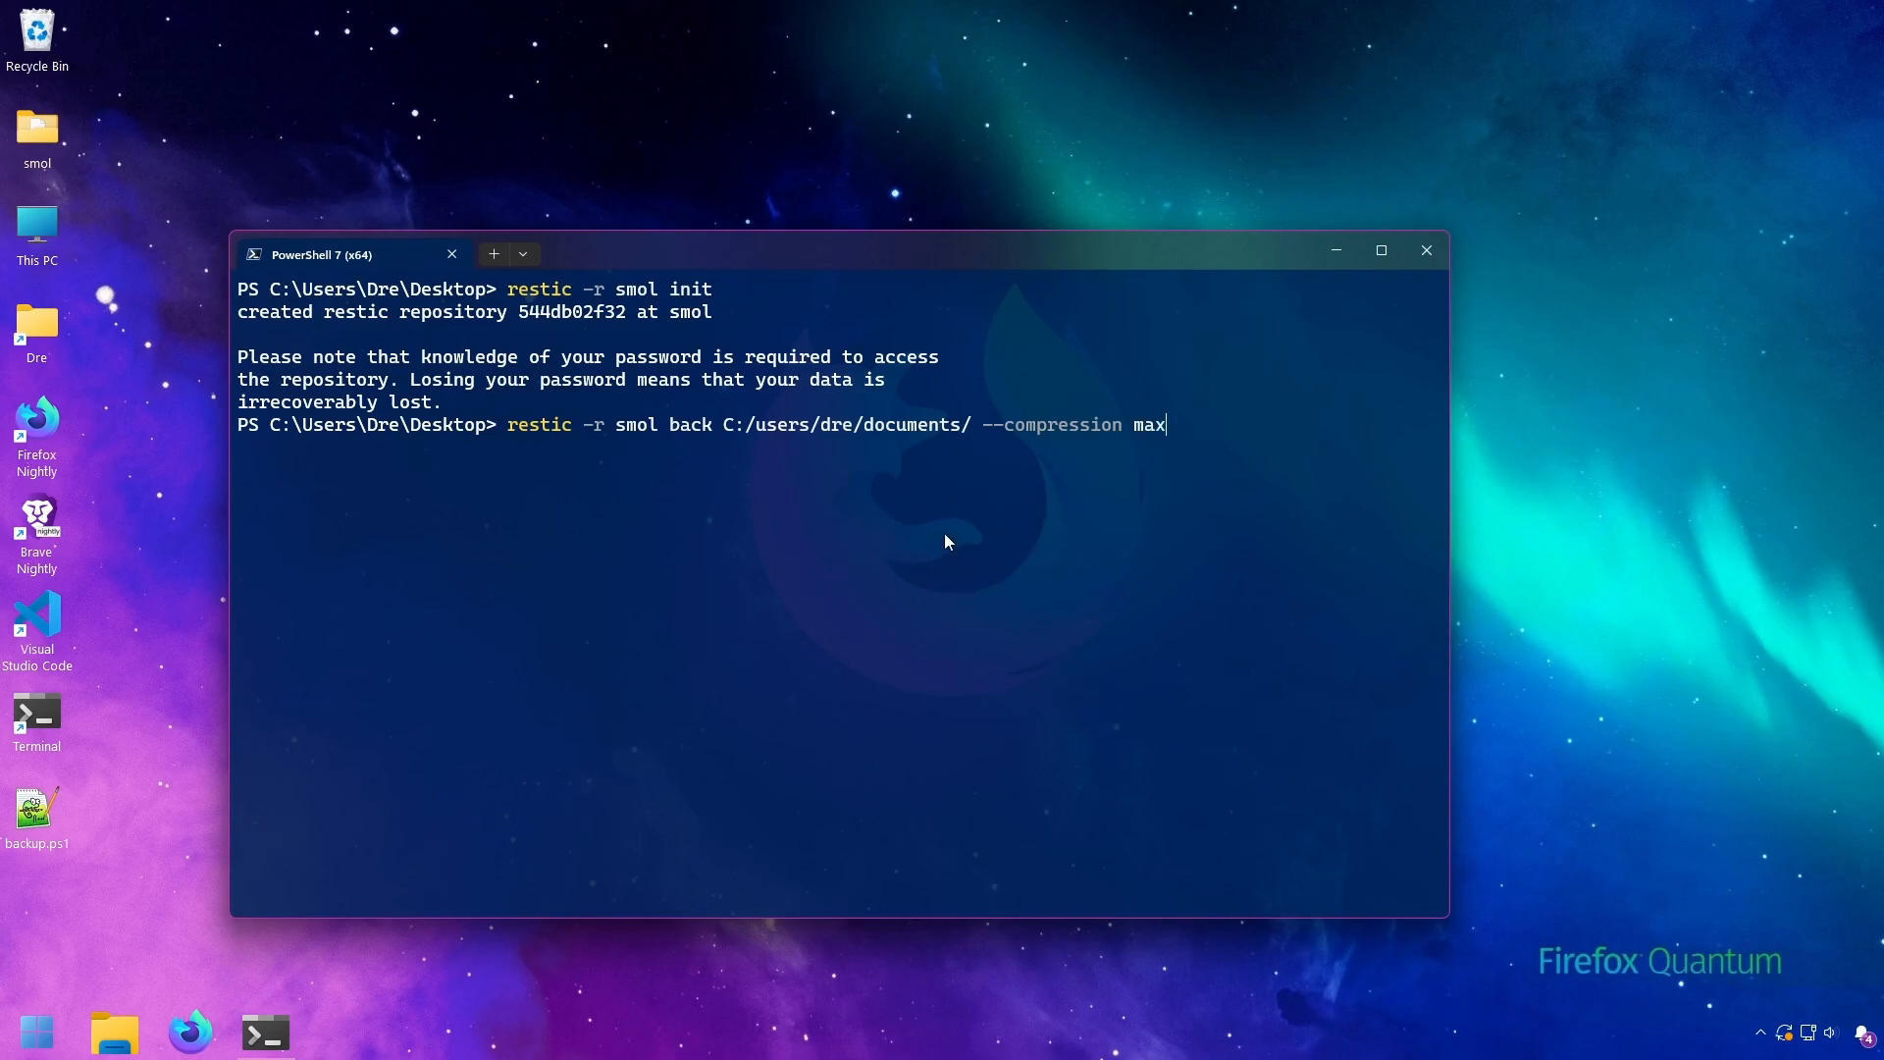
mouse_move(1113, 548)
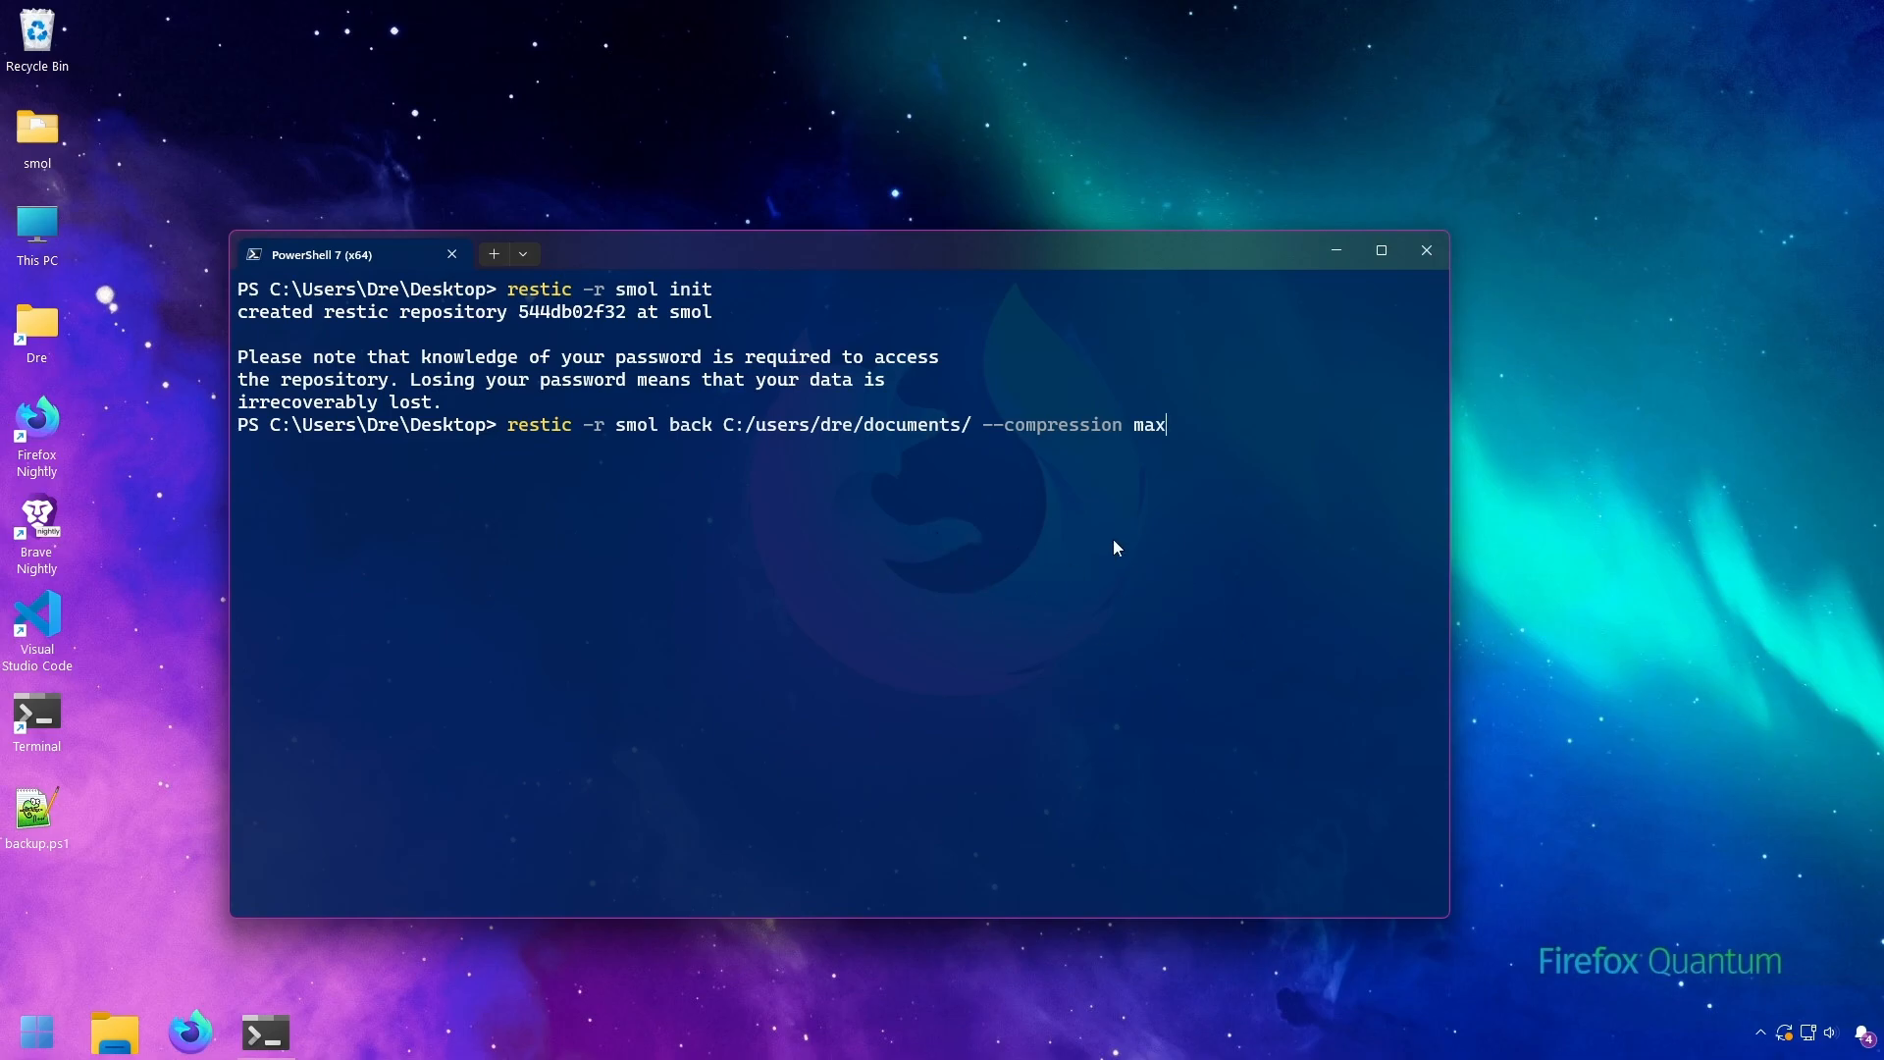
text(off)
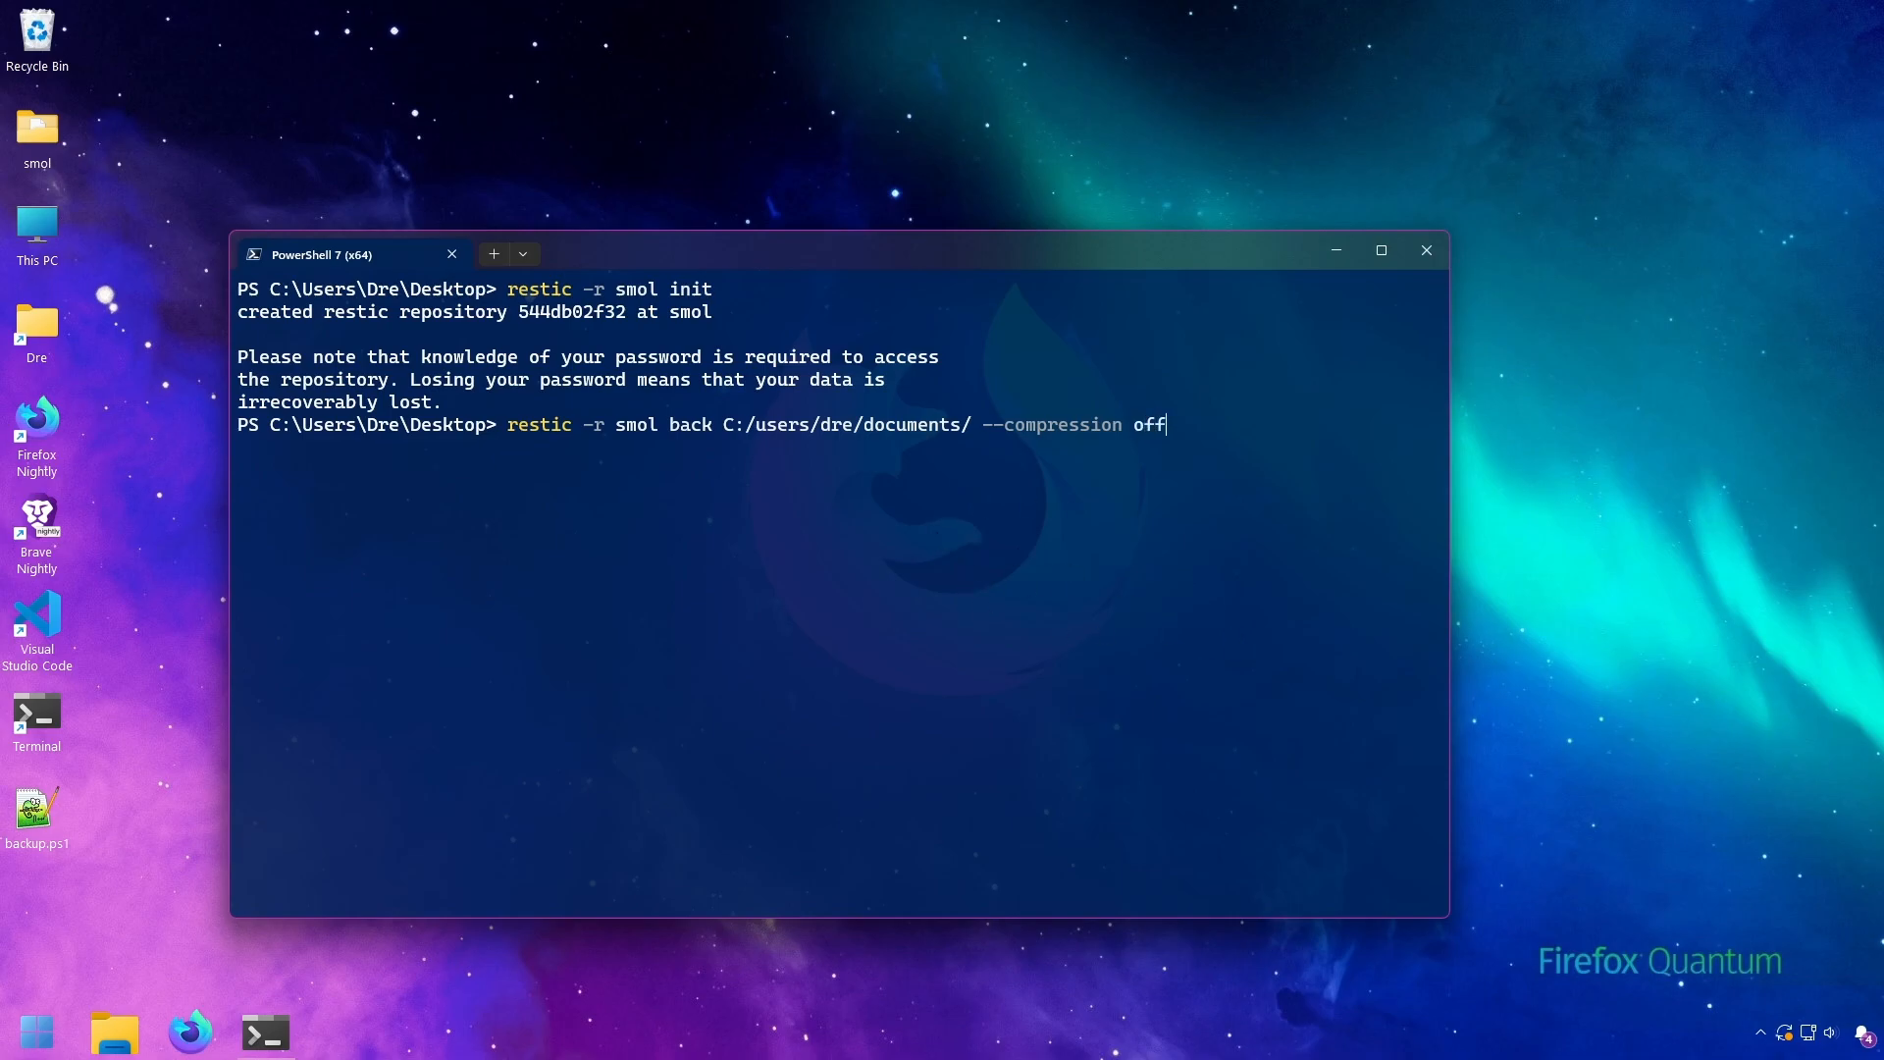
mouse_move(689, 538)
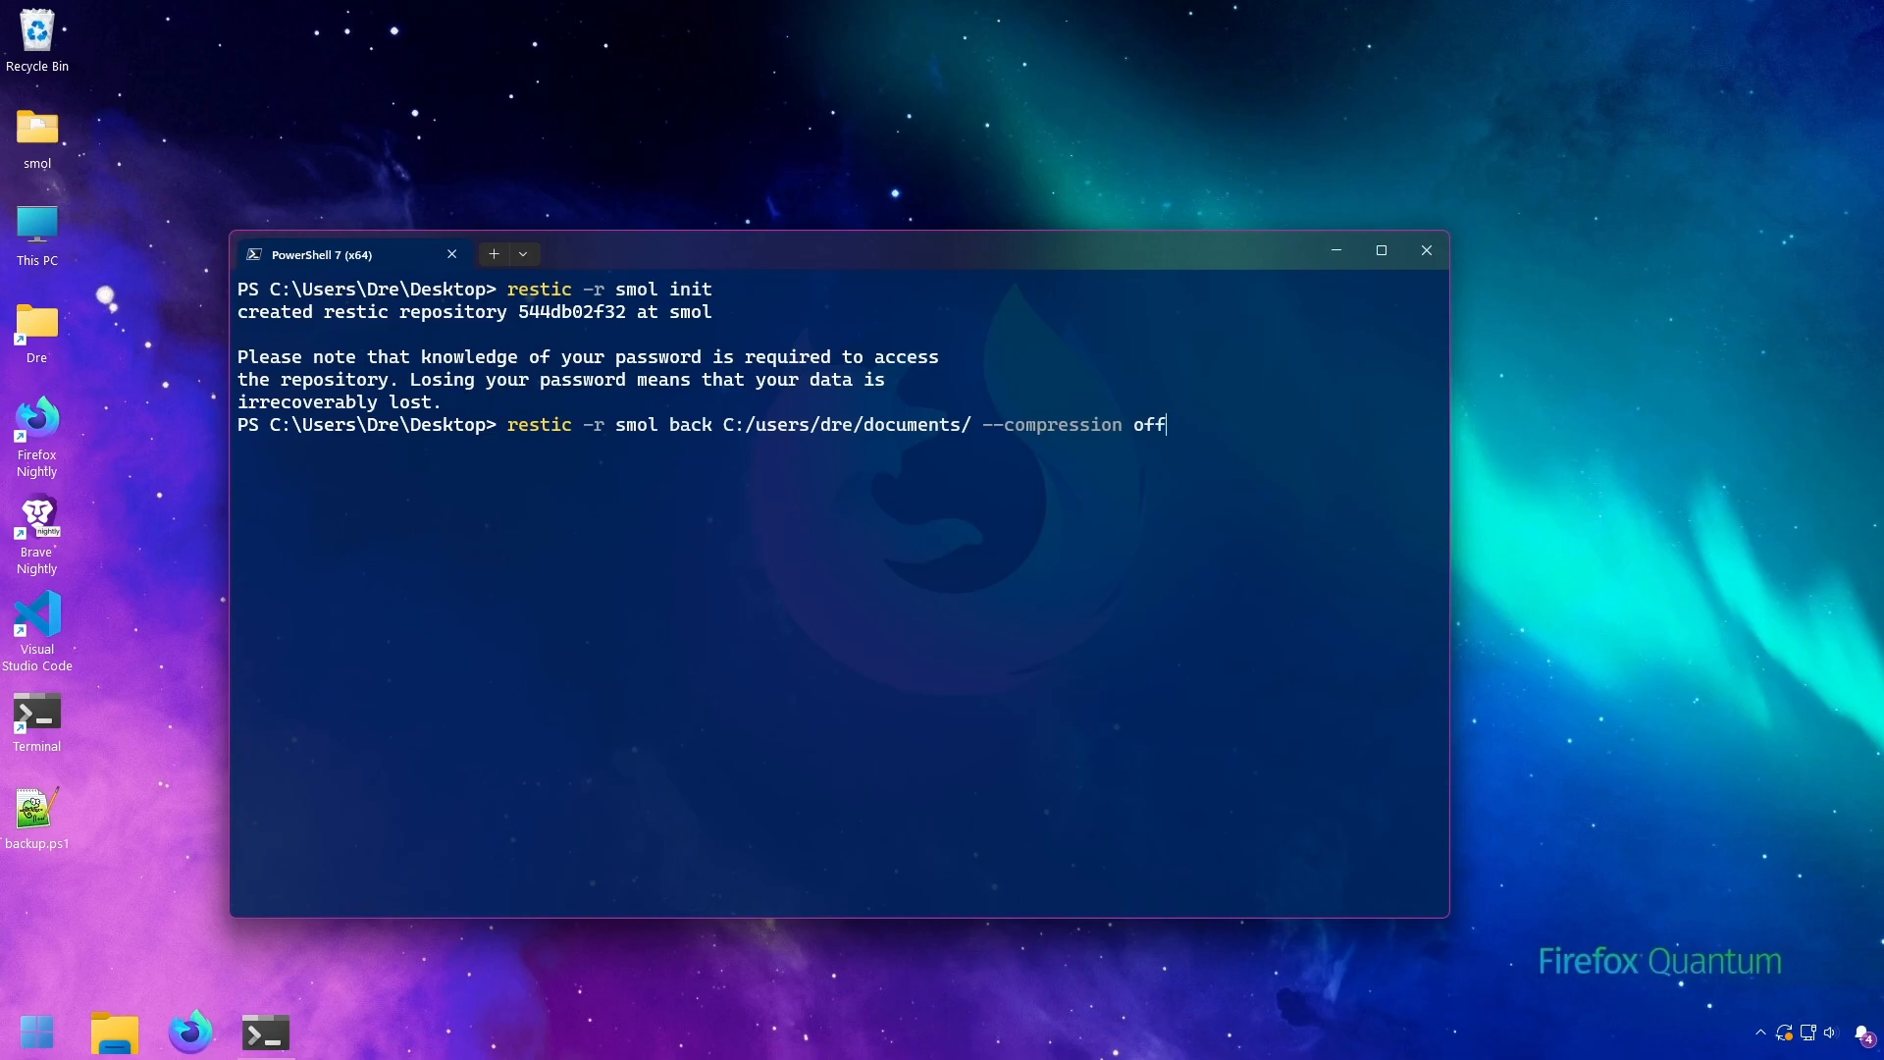
key(Backspace)
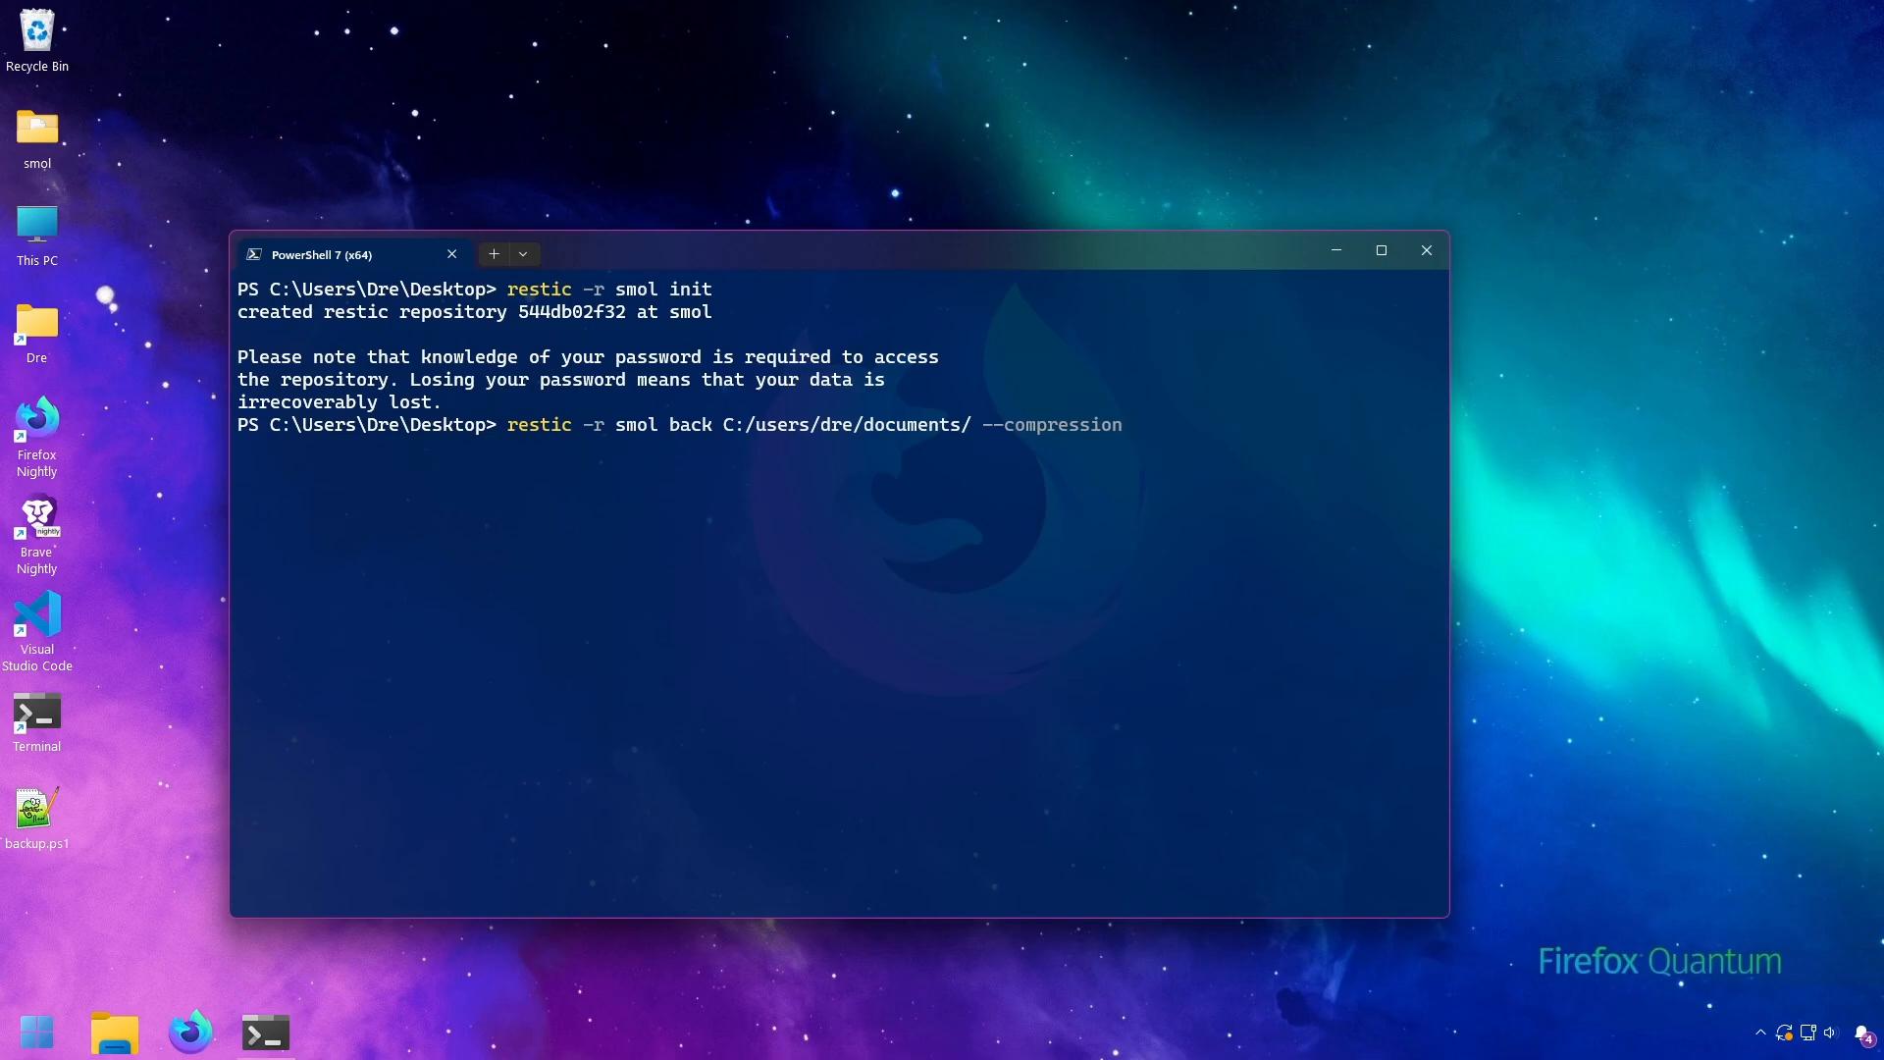
text(max)
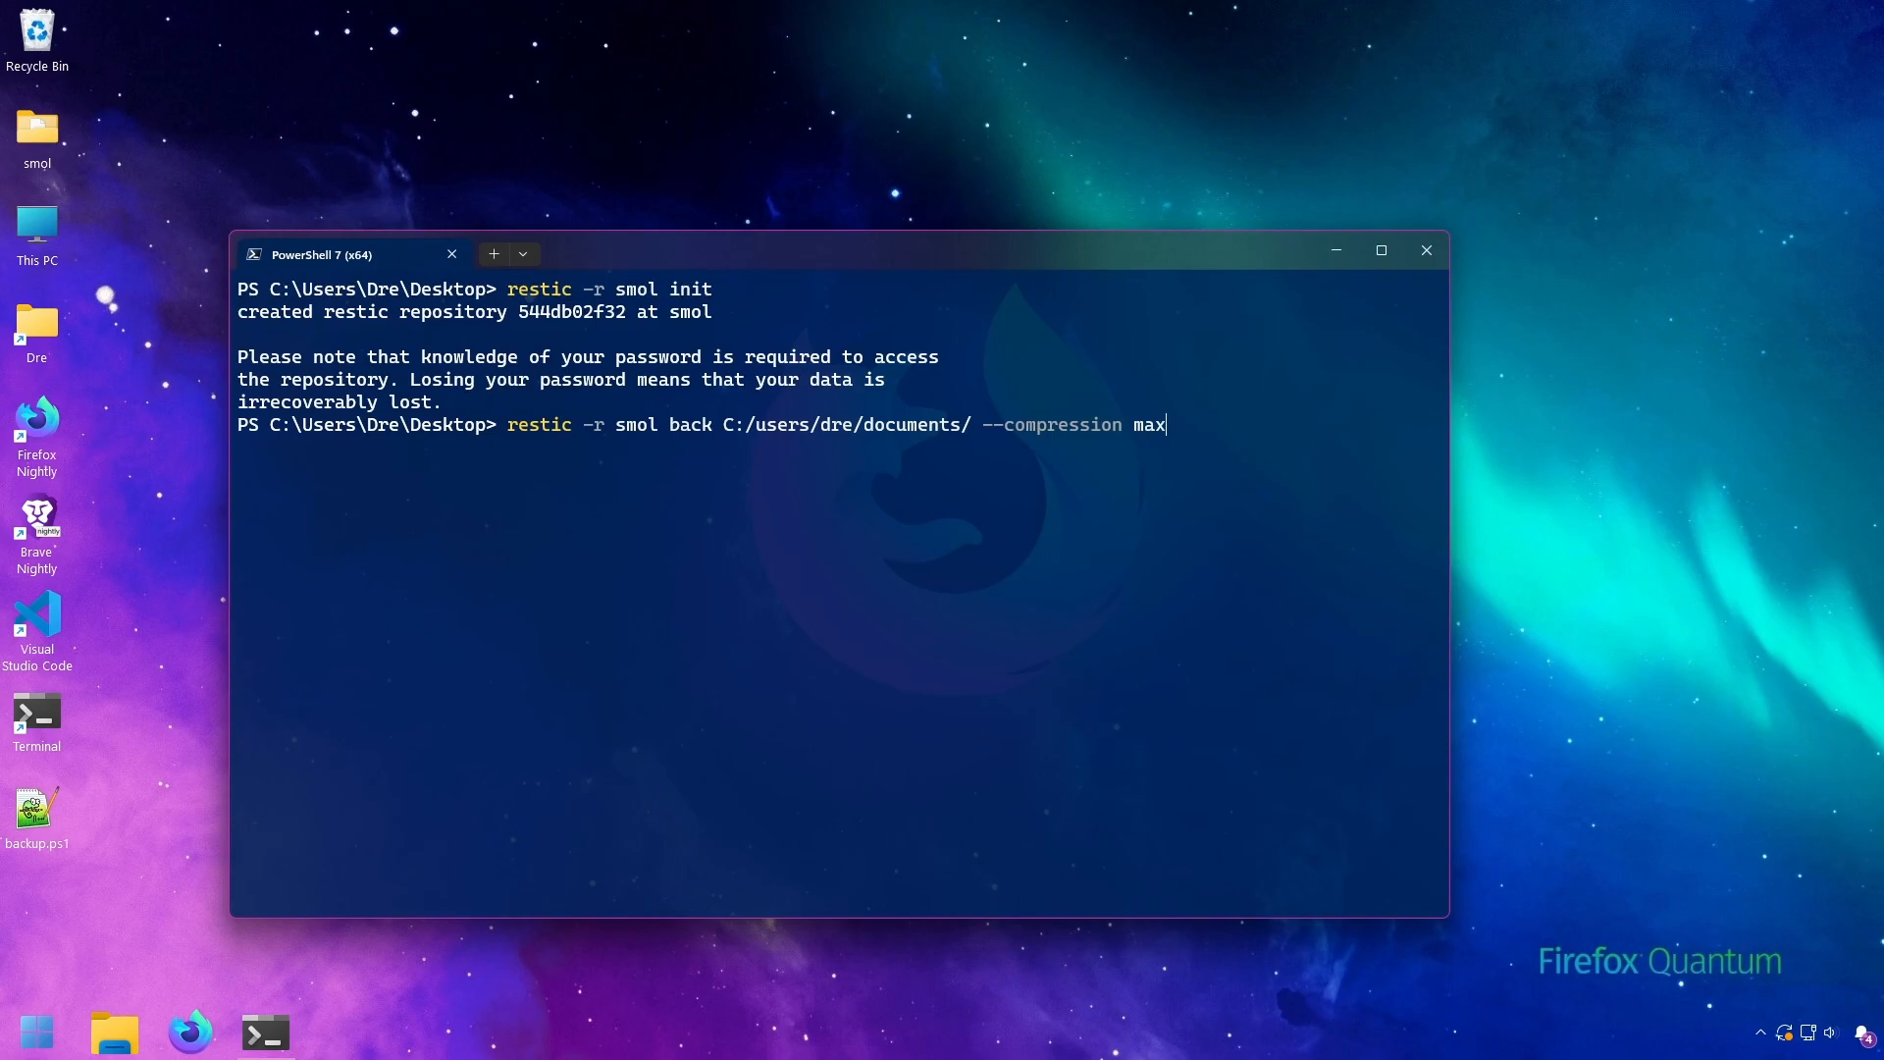
mouse_move(1262, 710)
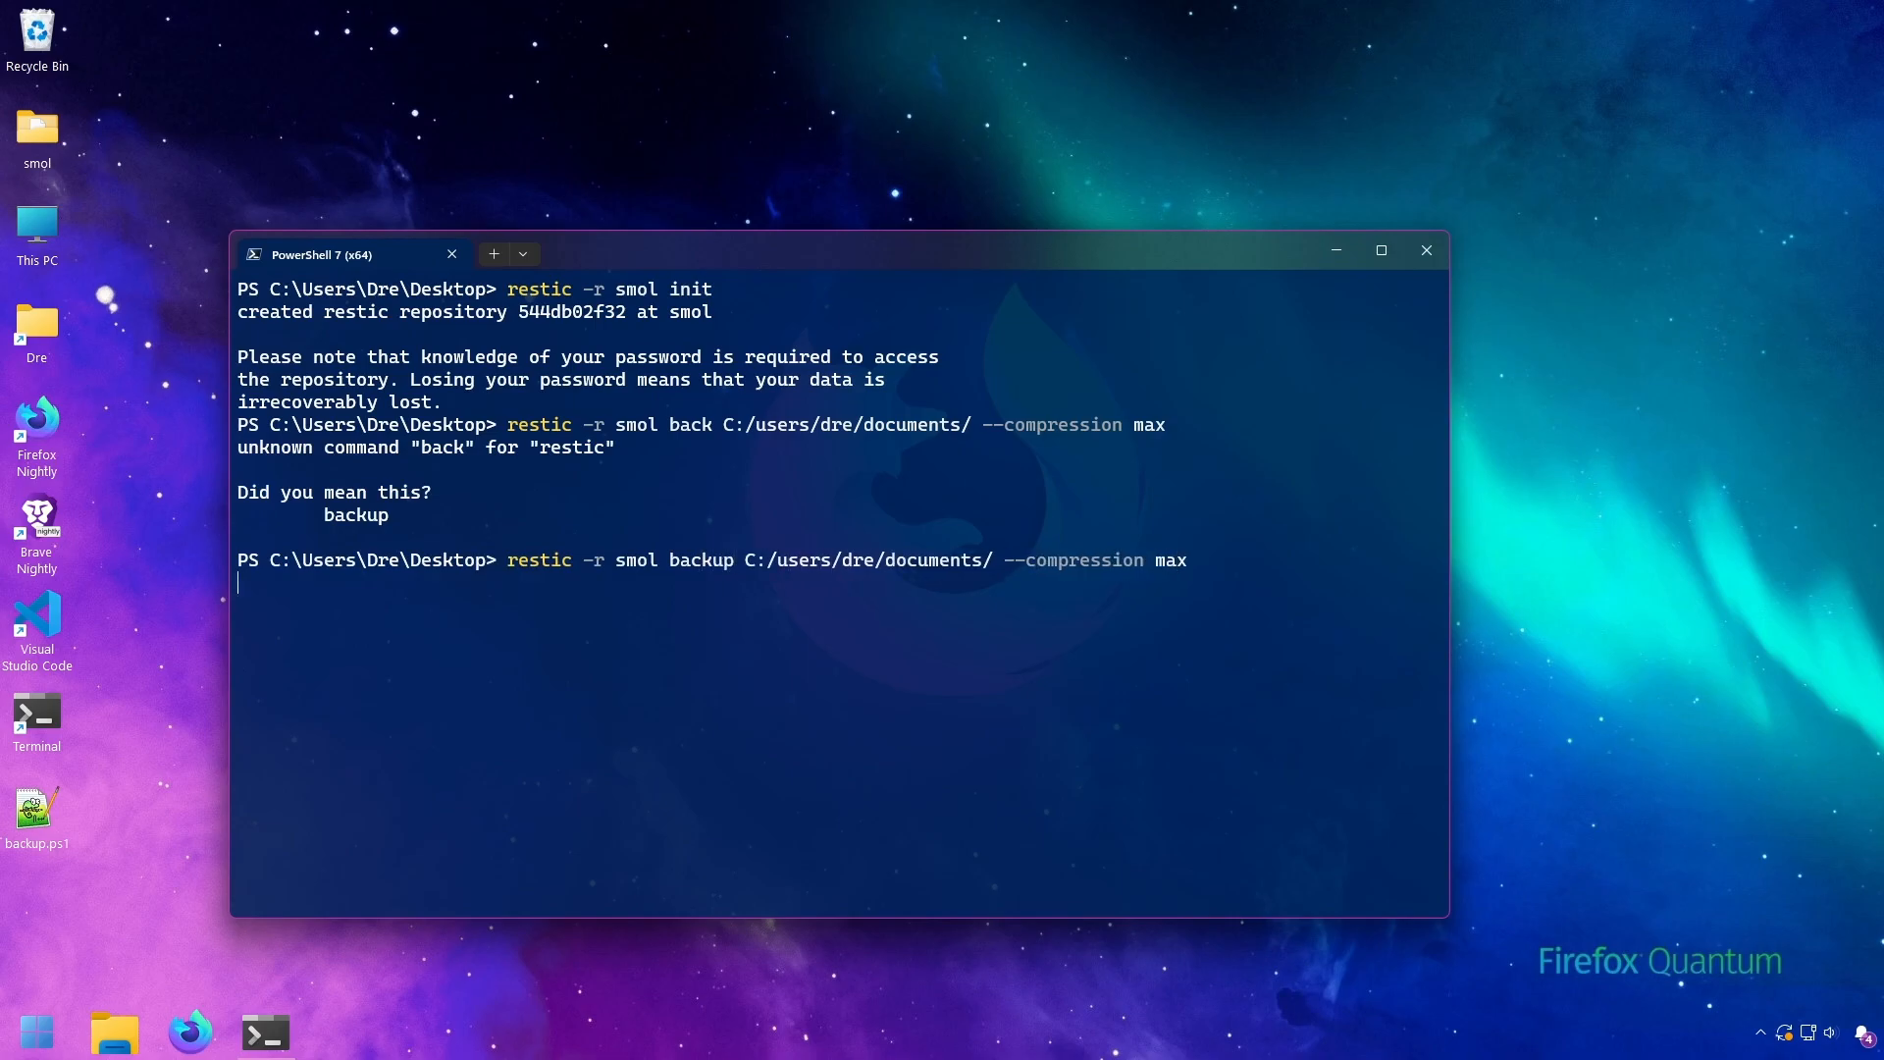
Run the max-compression Documents backup (57.479 MiB stored) and retype the same command.
key(Enter)
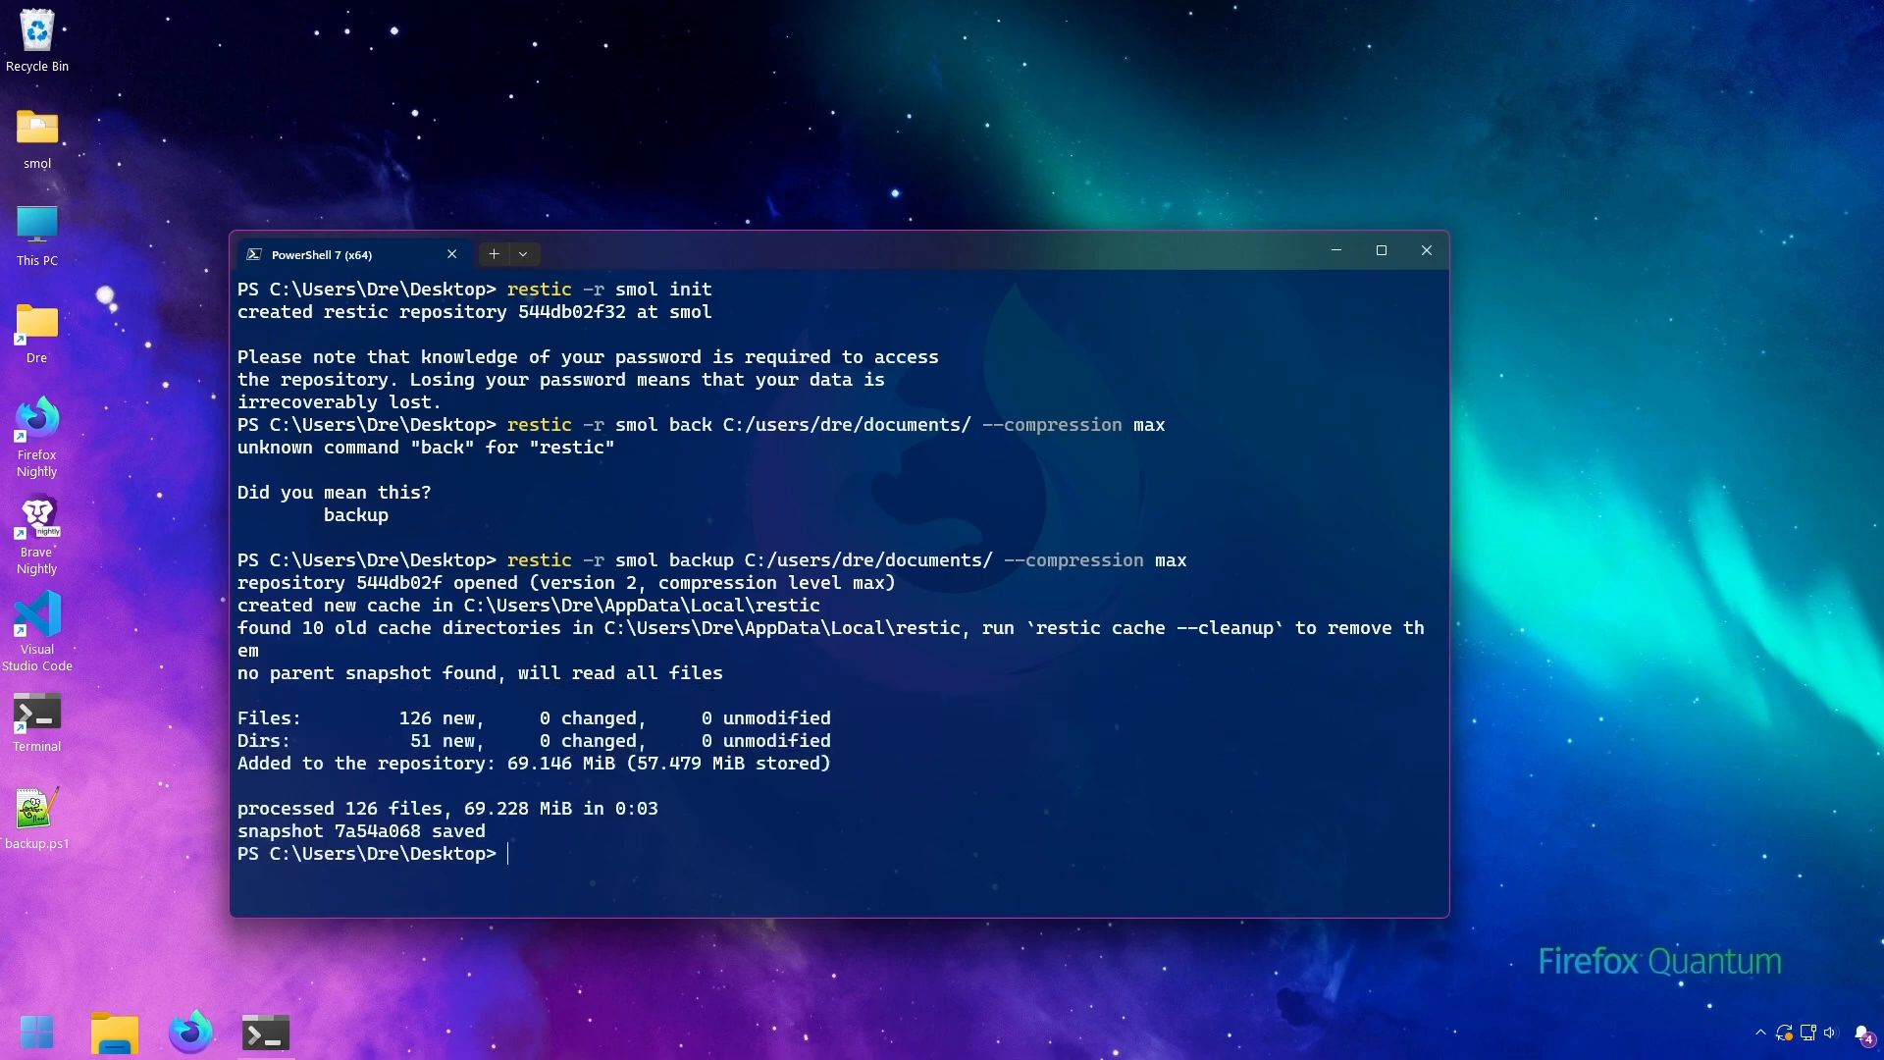
mouse_move(634, 791)
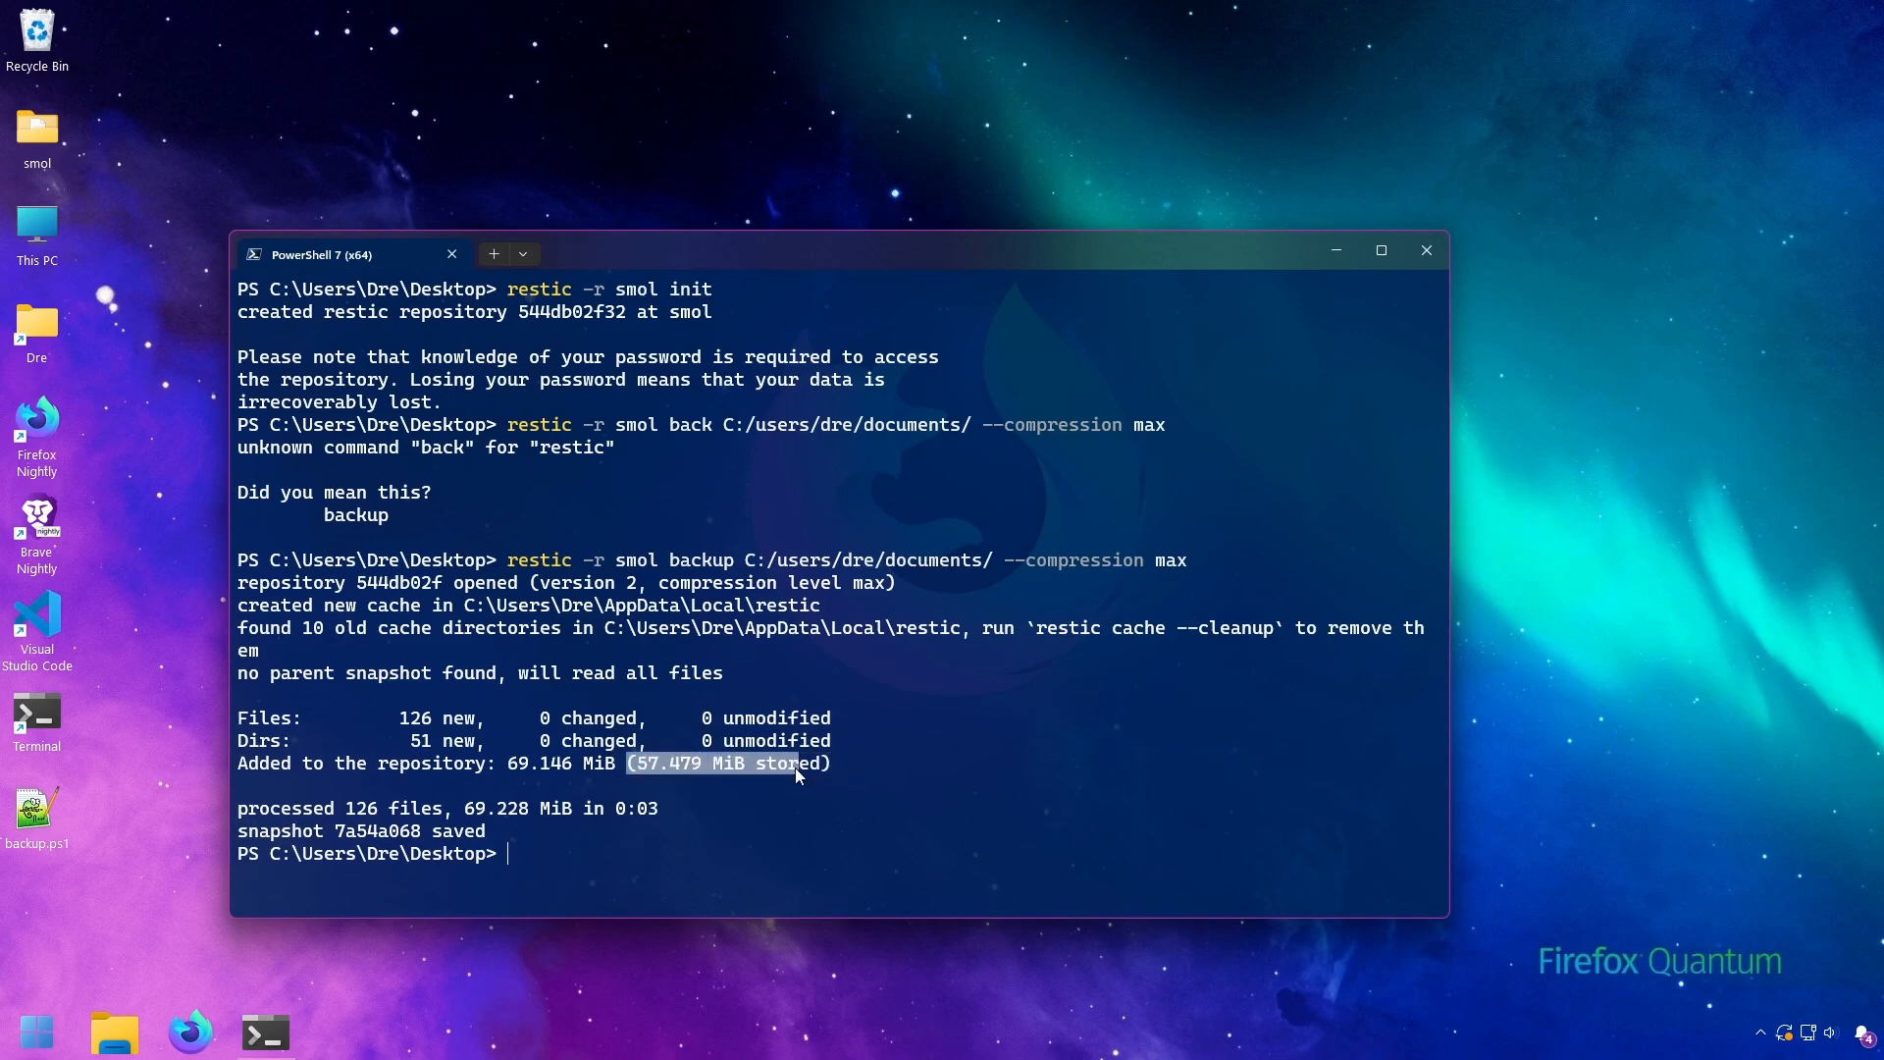
text(restic -r smol backup C:/users/dre/documents/ --compression max)
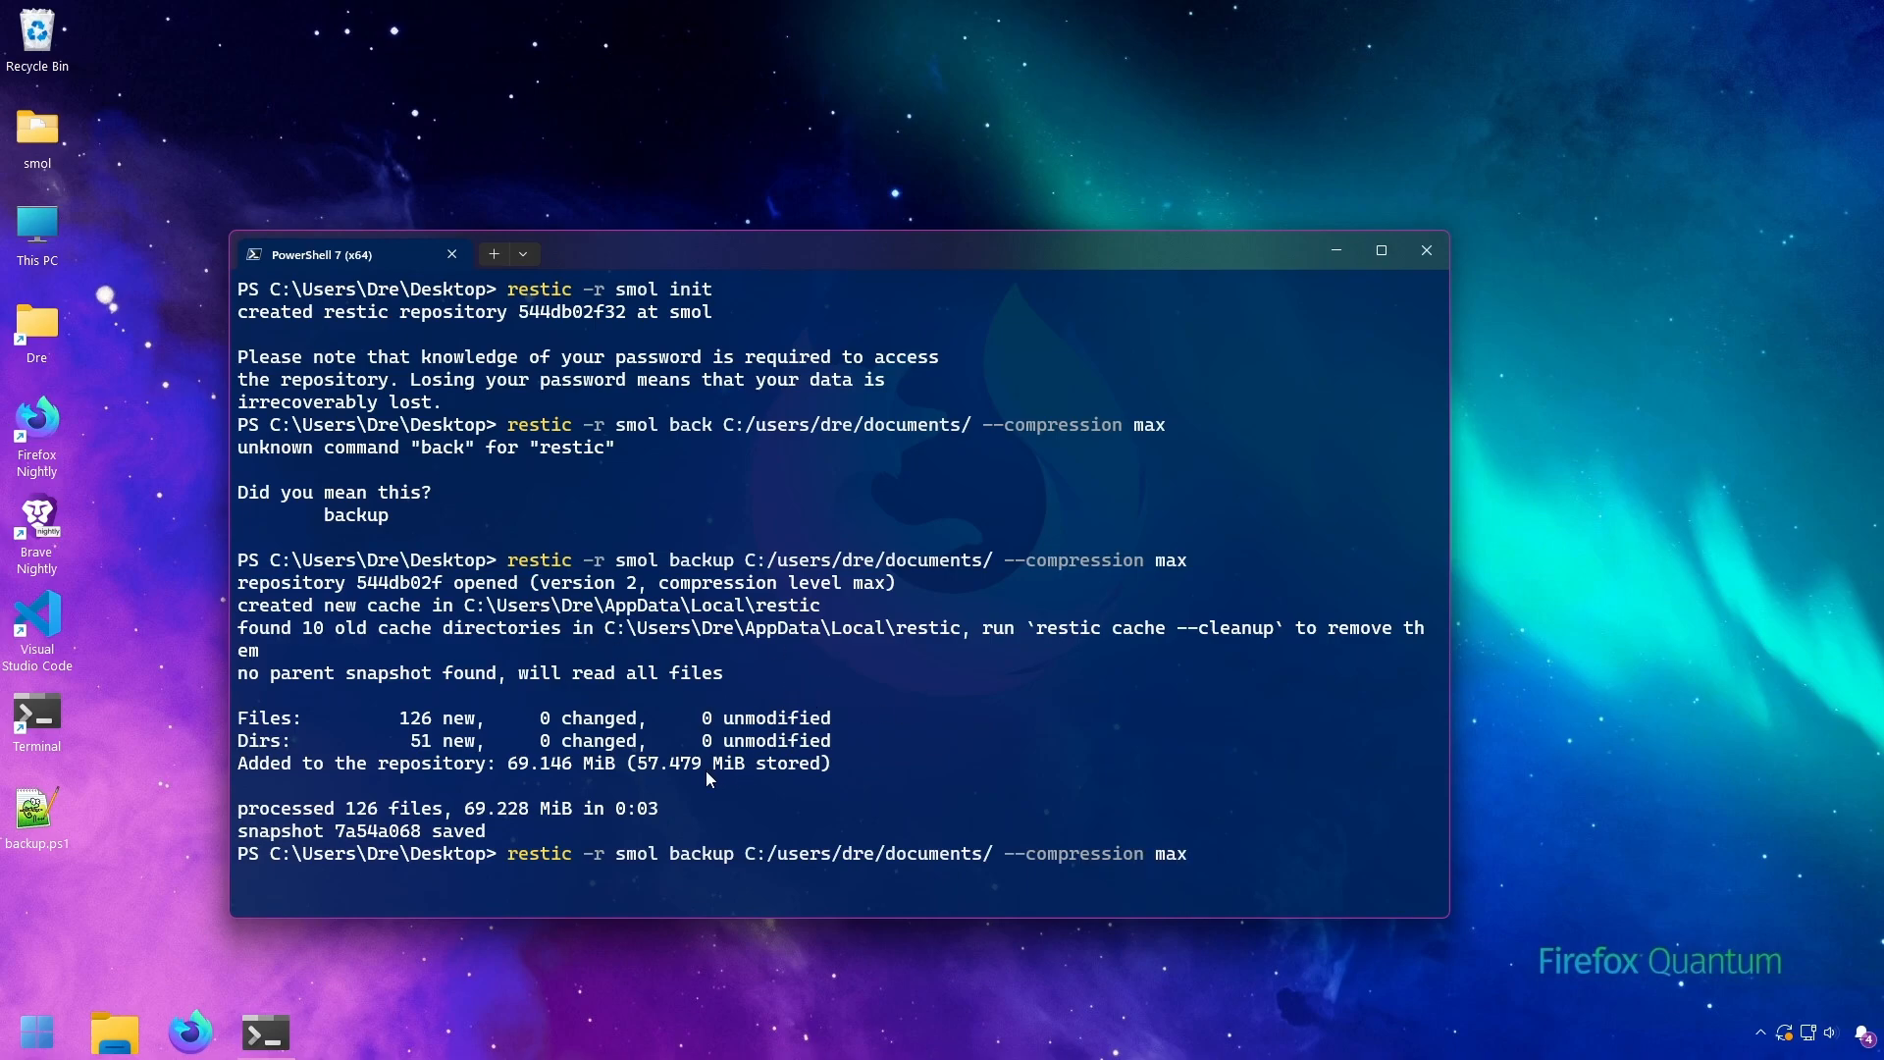
click(36, 1030)
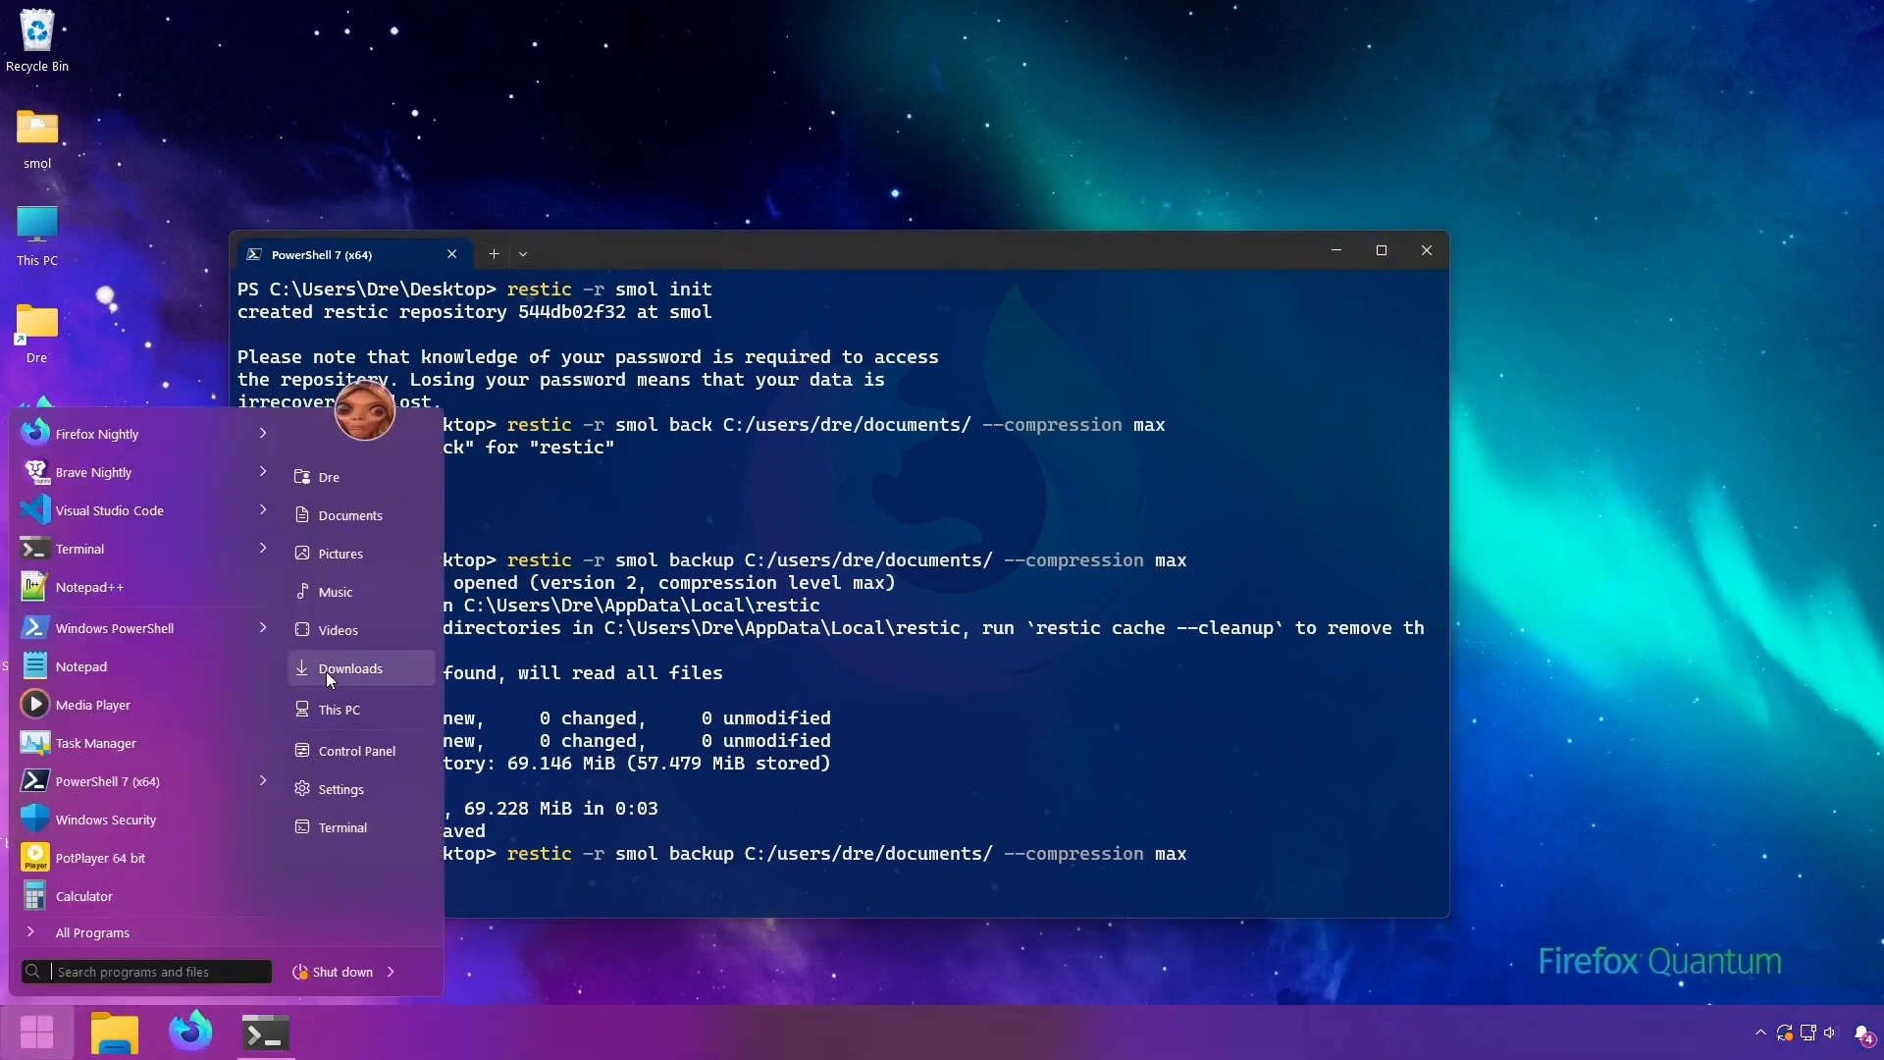
Reach System Properties via This PC and start a new user variable named RESTIC_COMPRESSION.
right_click(340, 708)
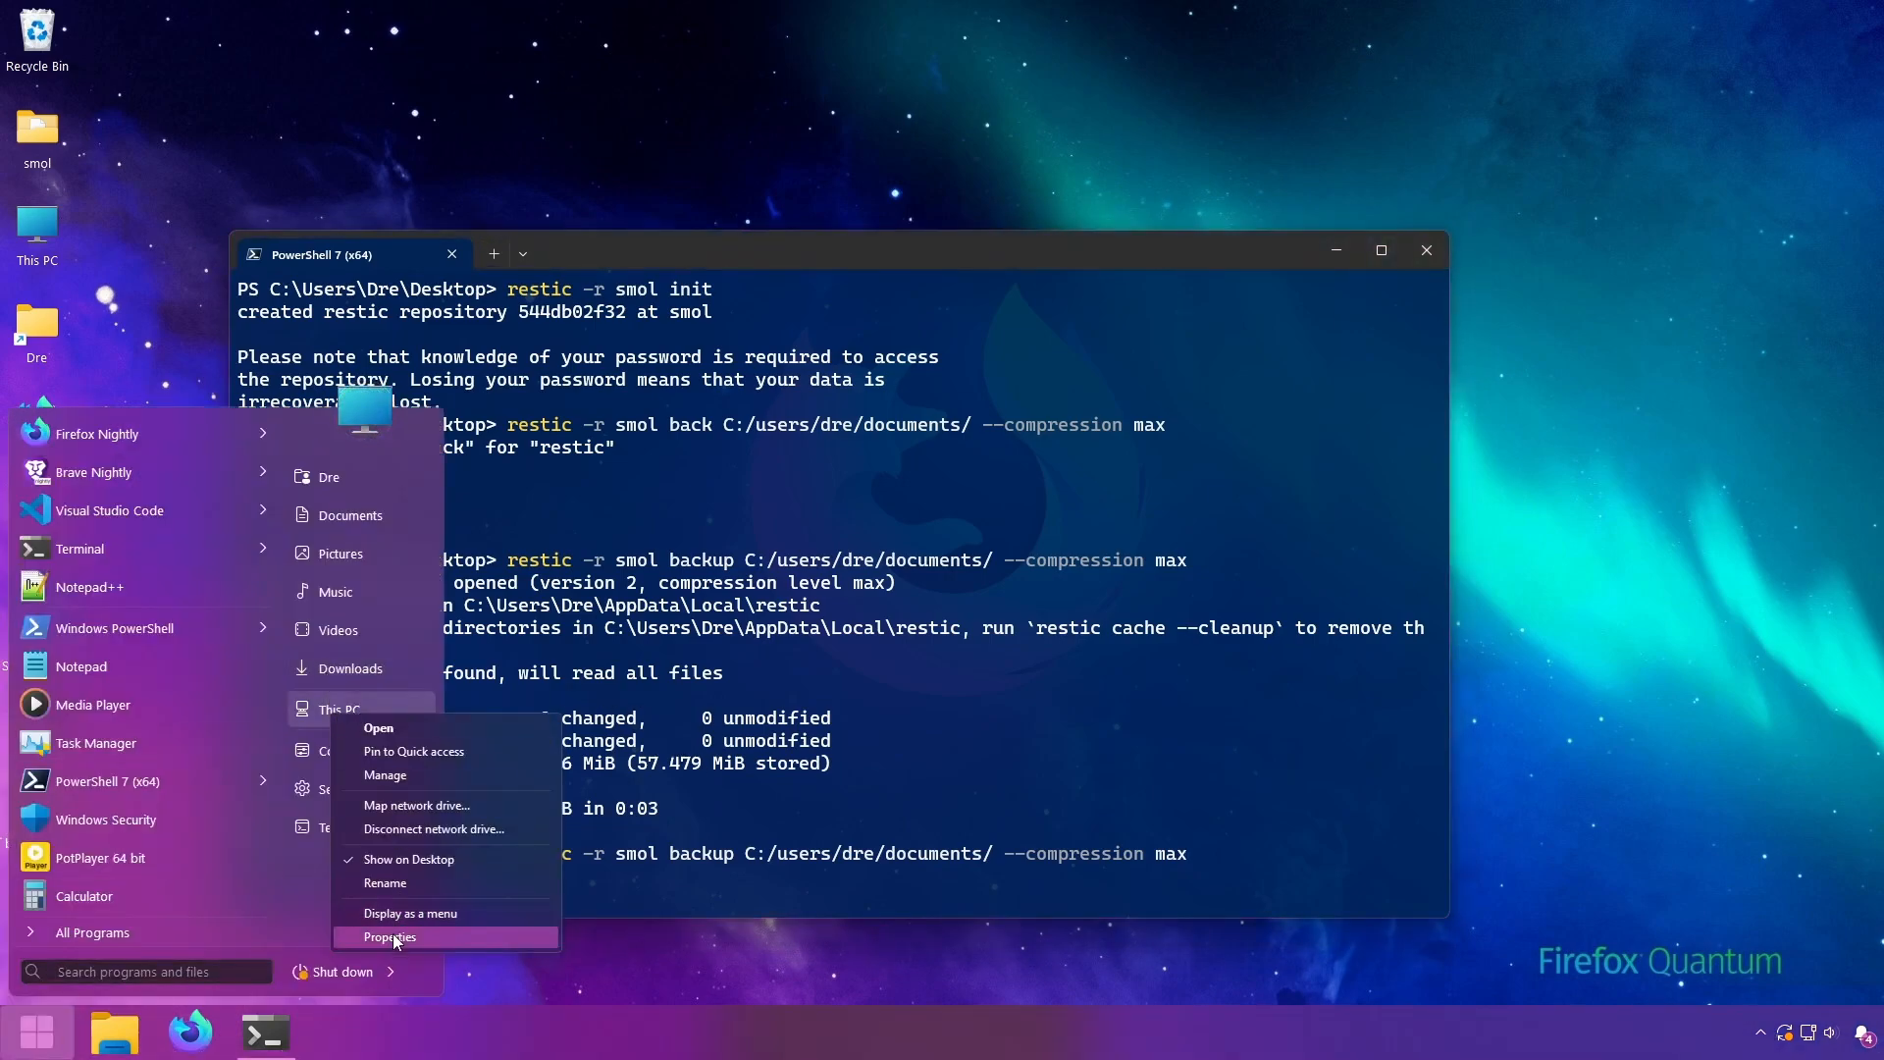
click(391, 936)
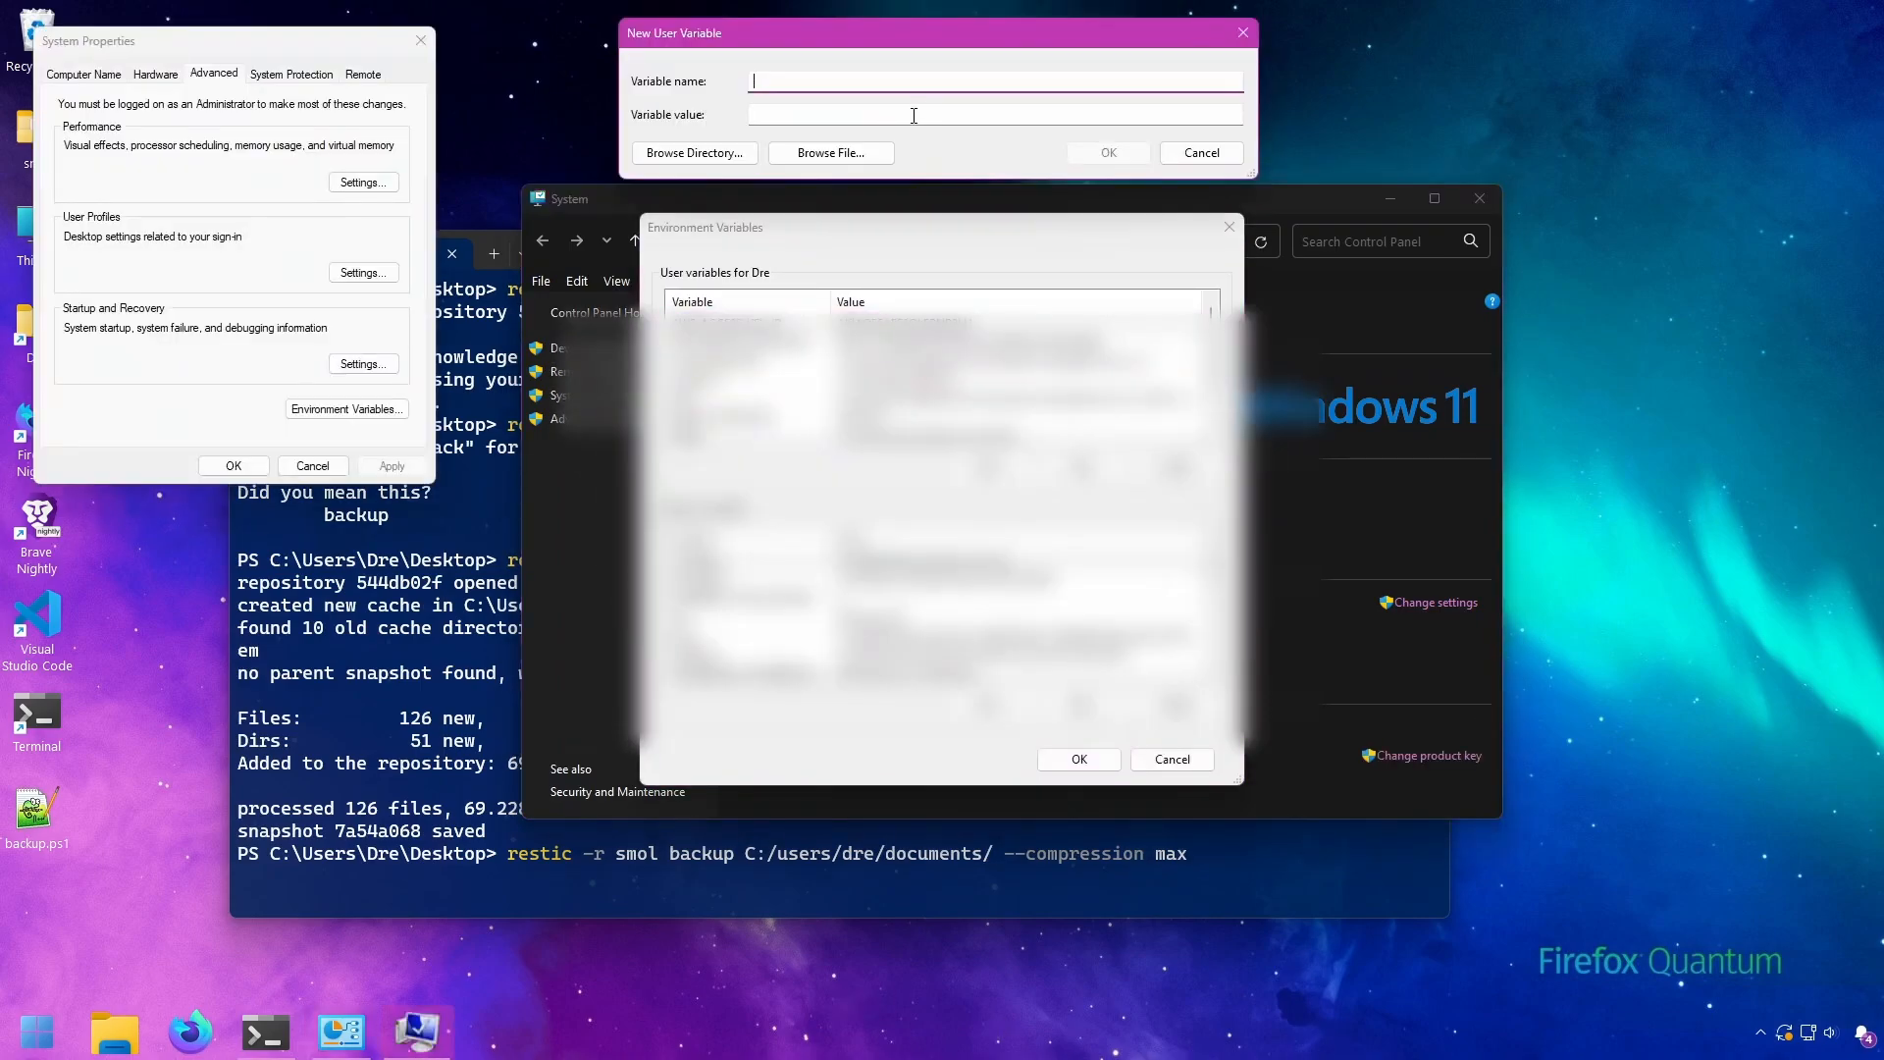
text(RESTIC_COM)
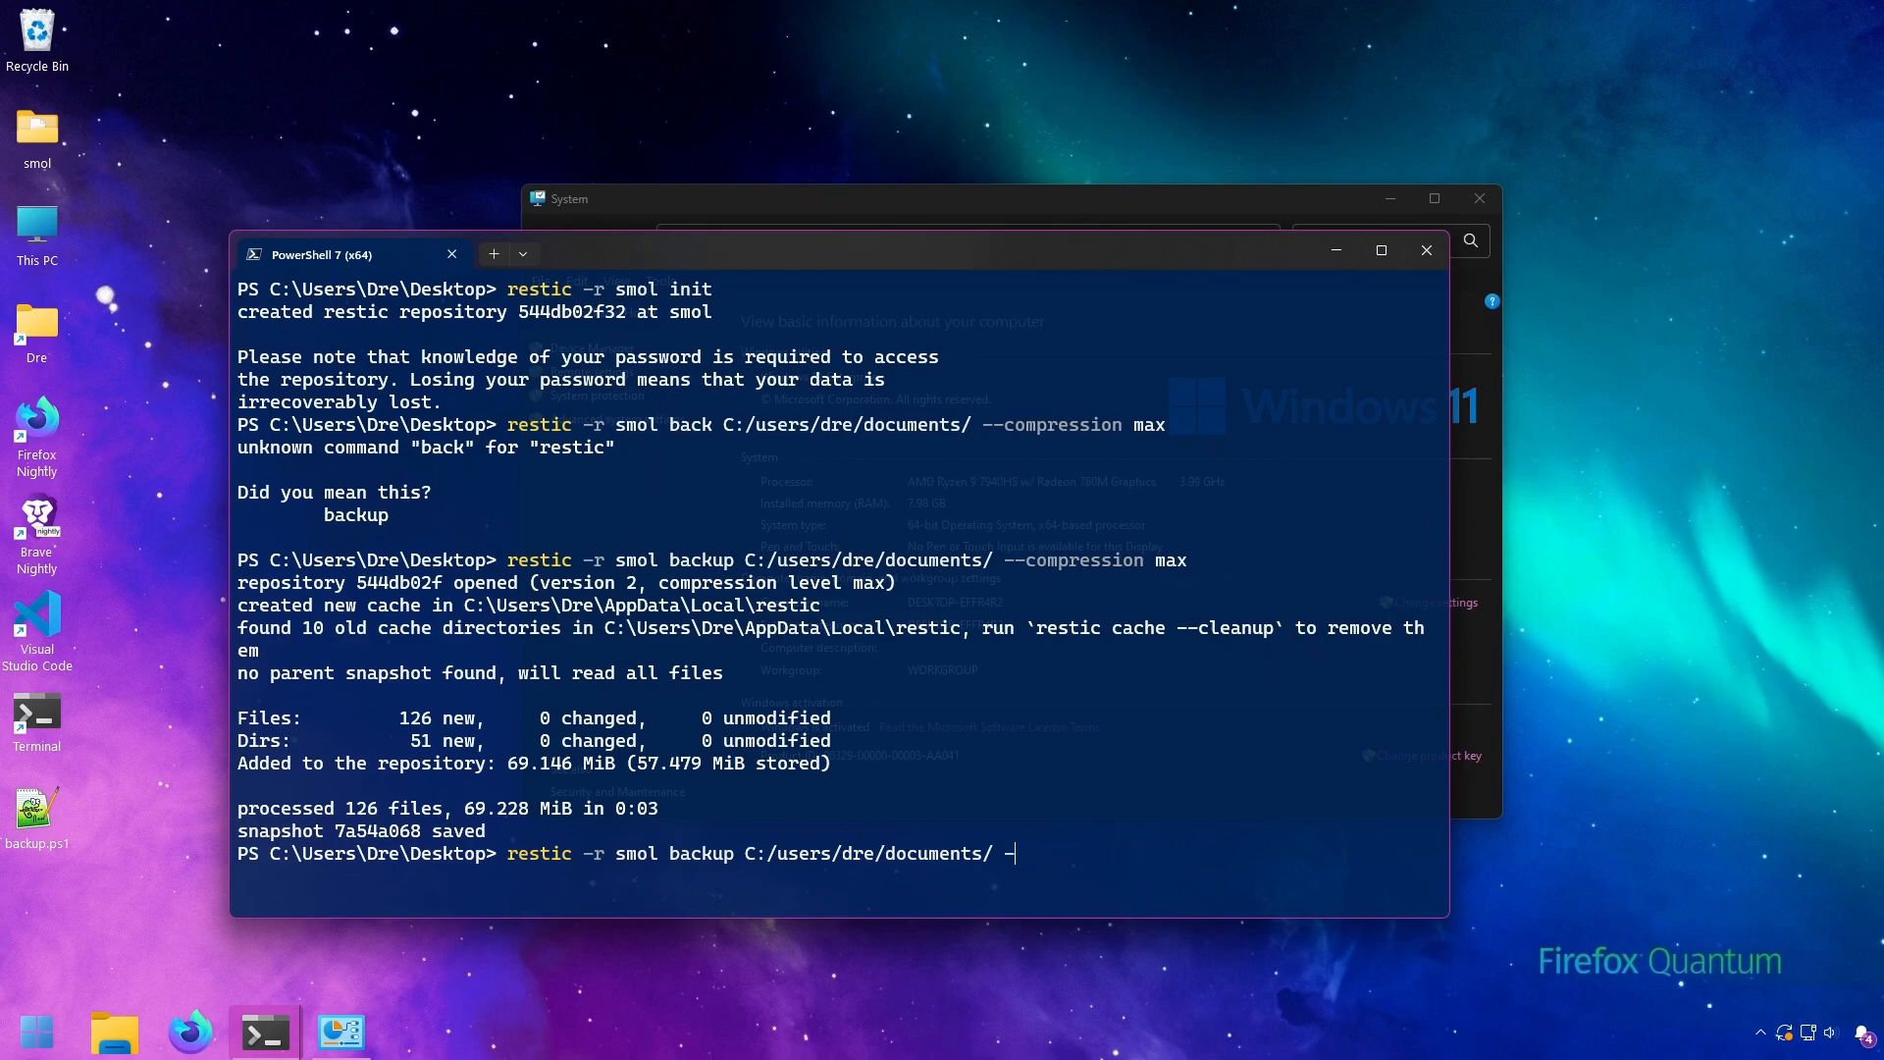
Change the command to back up C:/users/dre/videos into smol without a compression option.
key(Backspace)
text(vi)
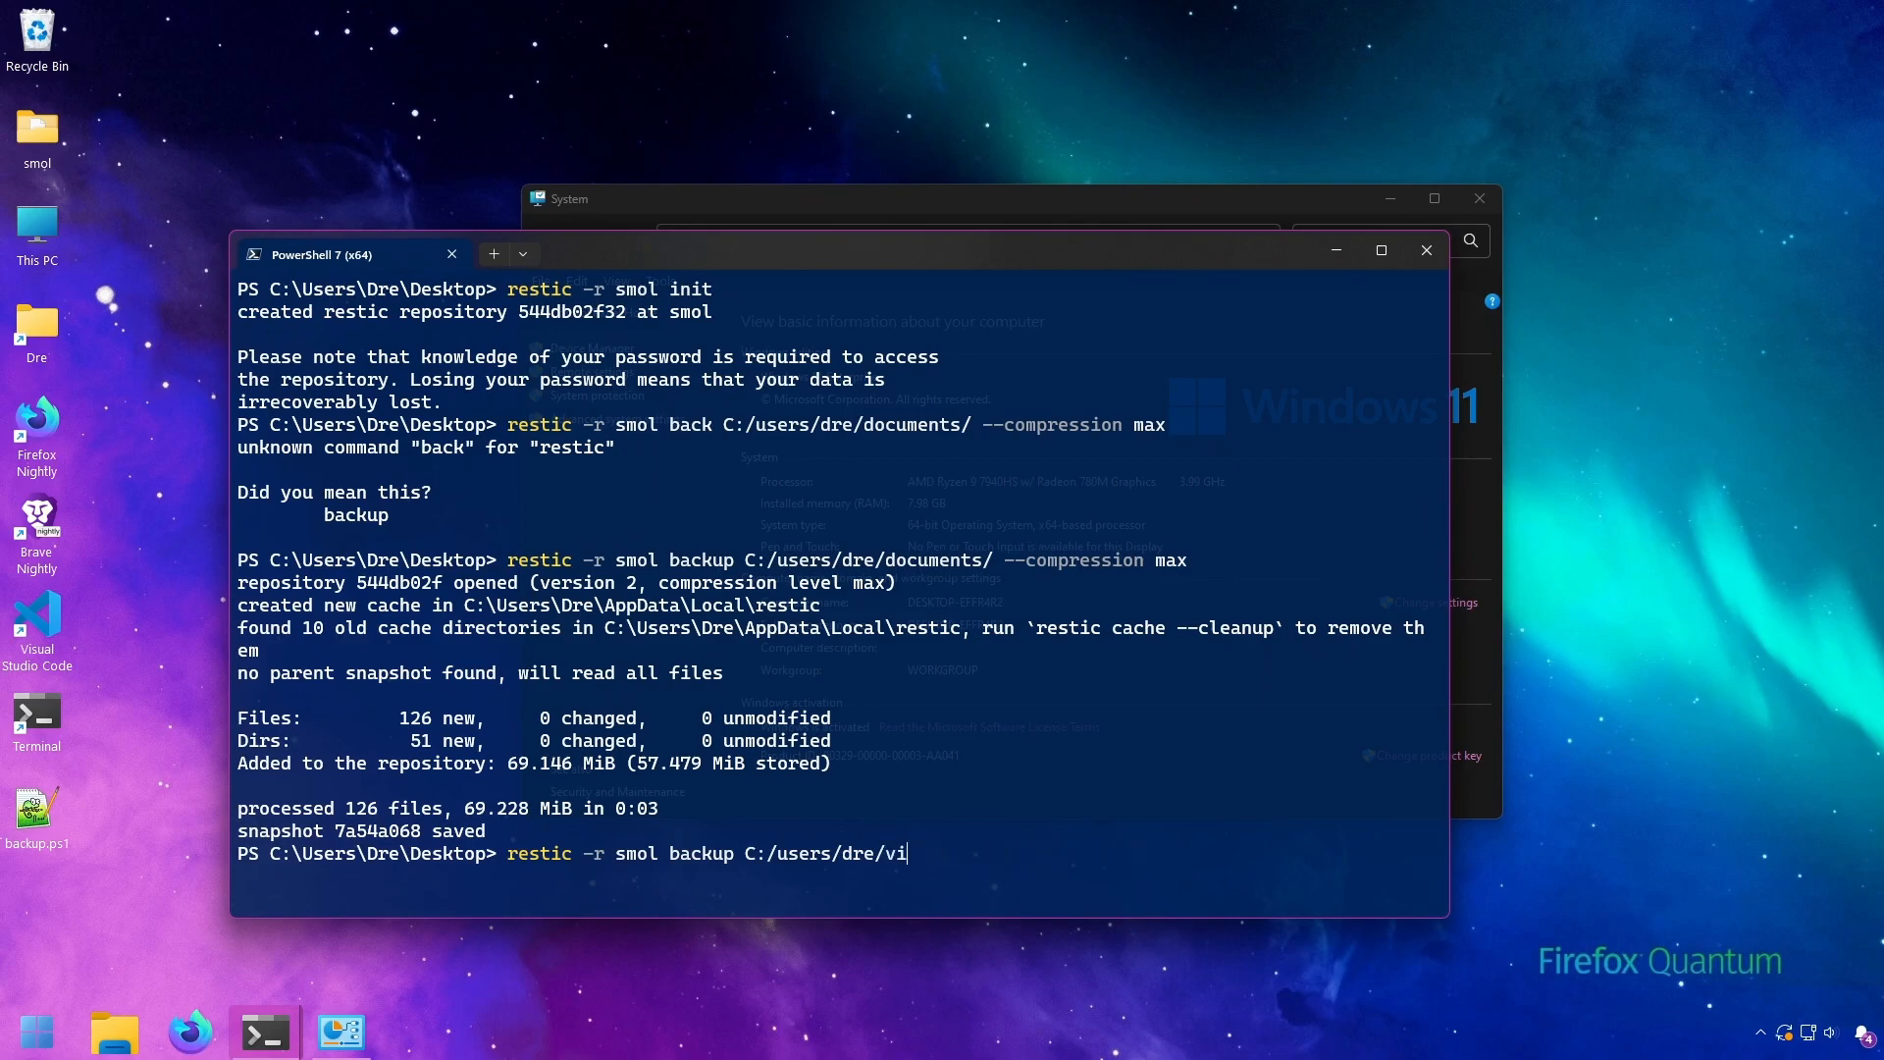
text(deos)
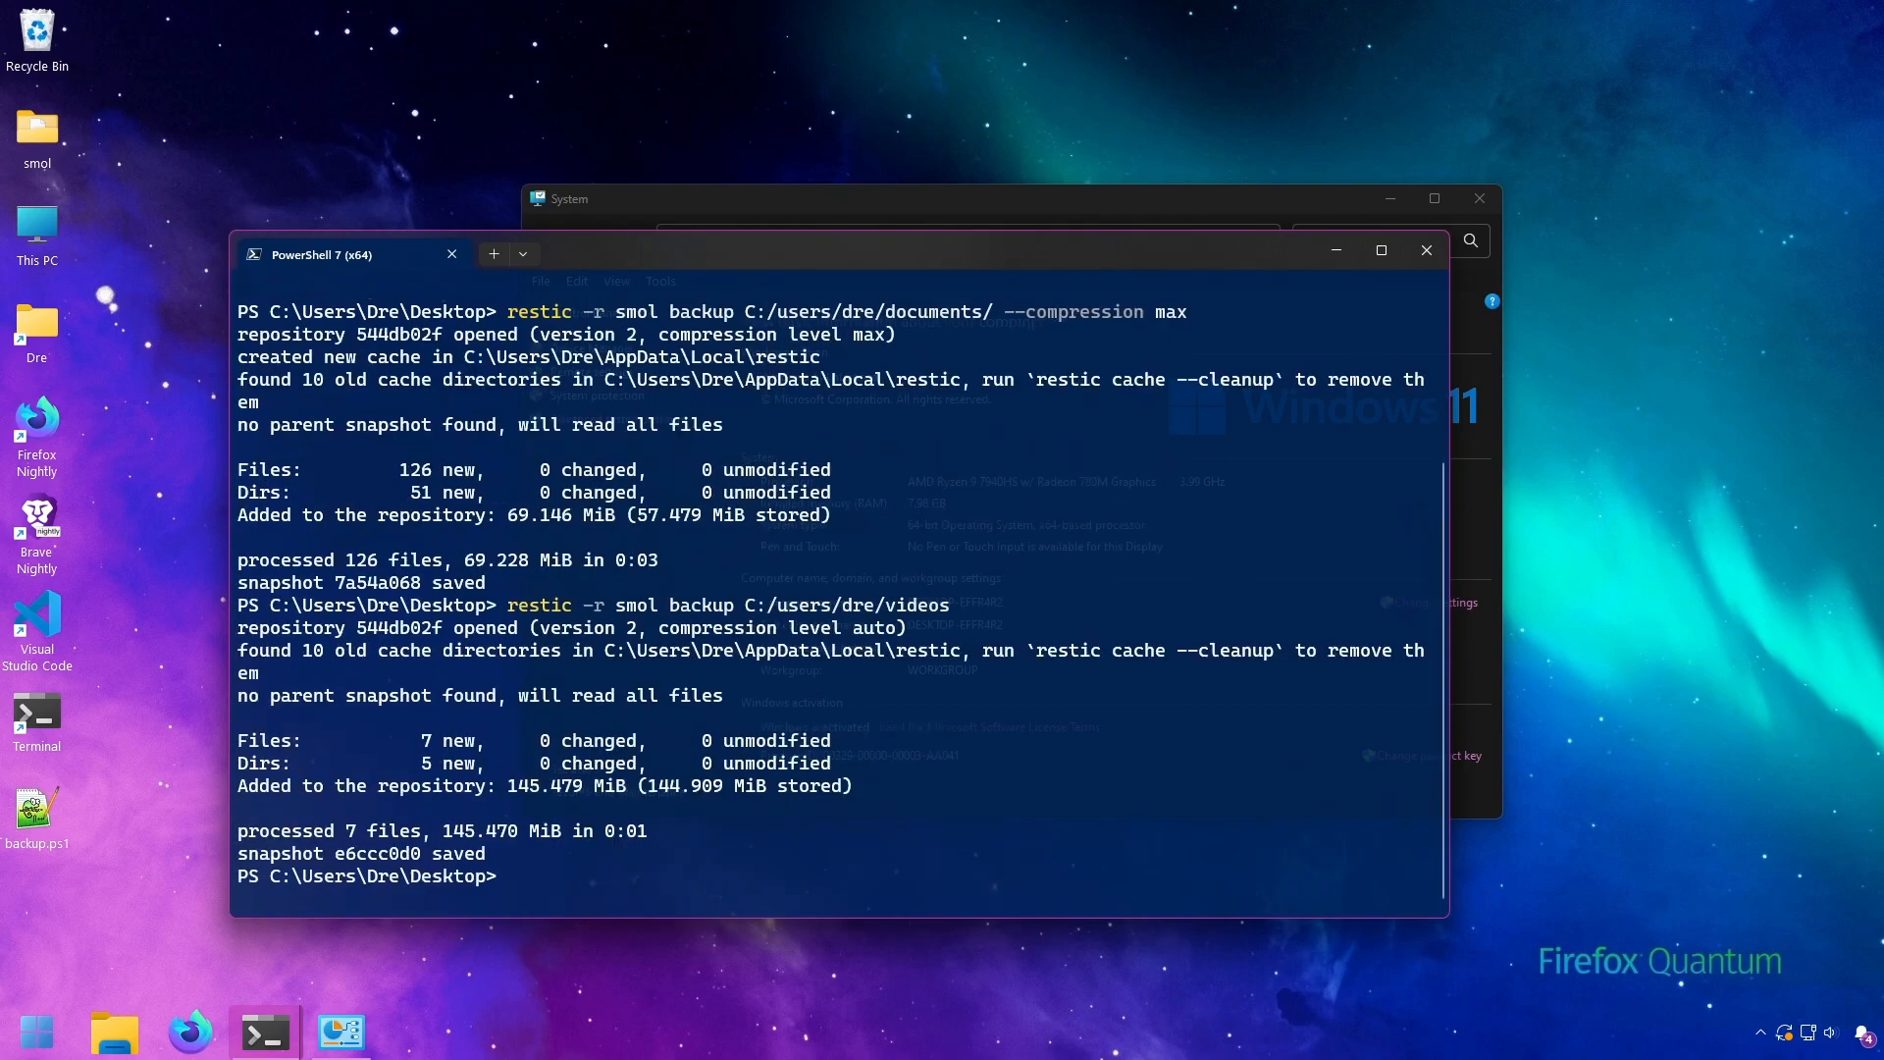
mouse_move(817, 650)
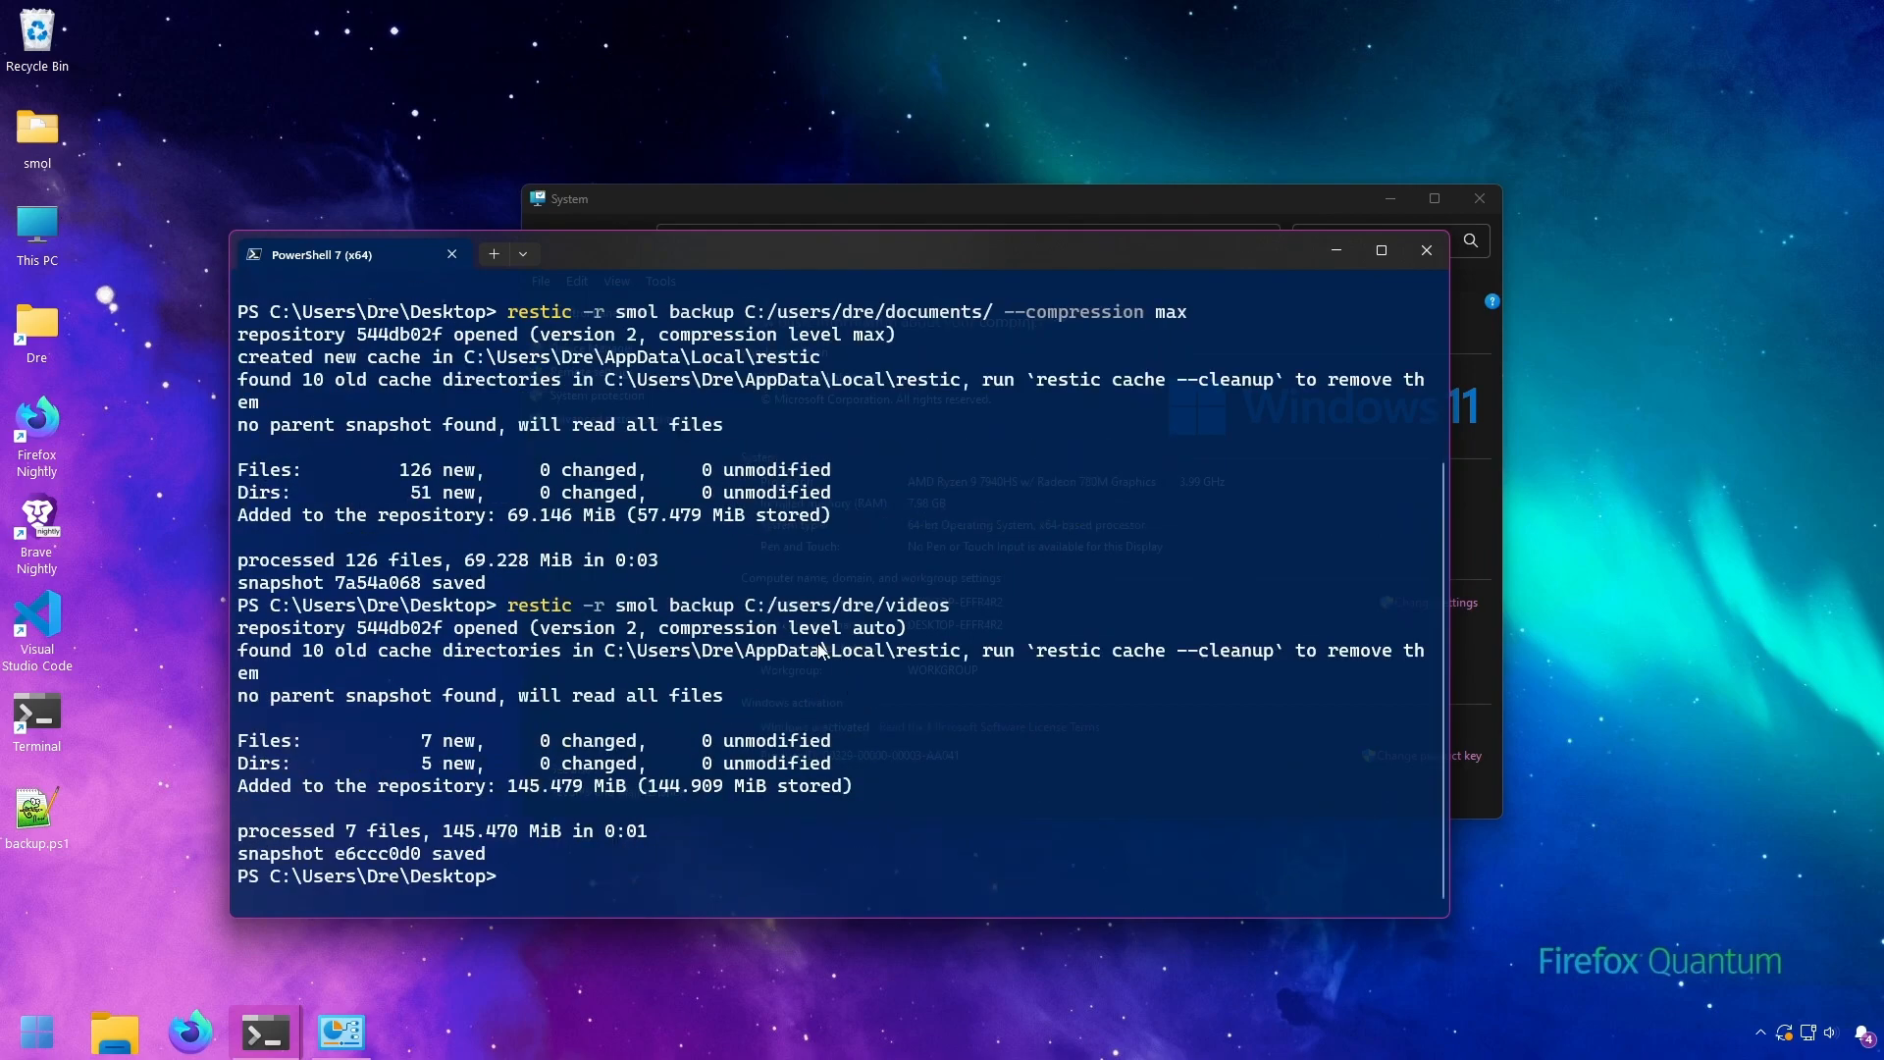
mouse_move(510, 273)
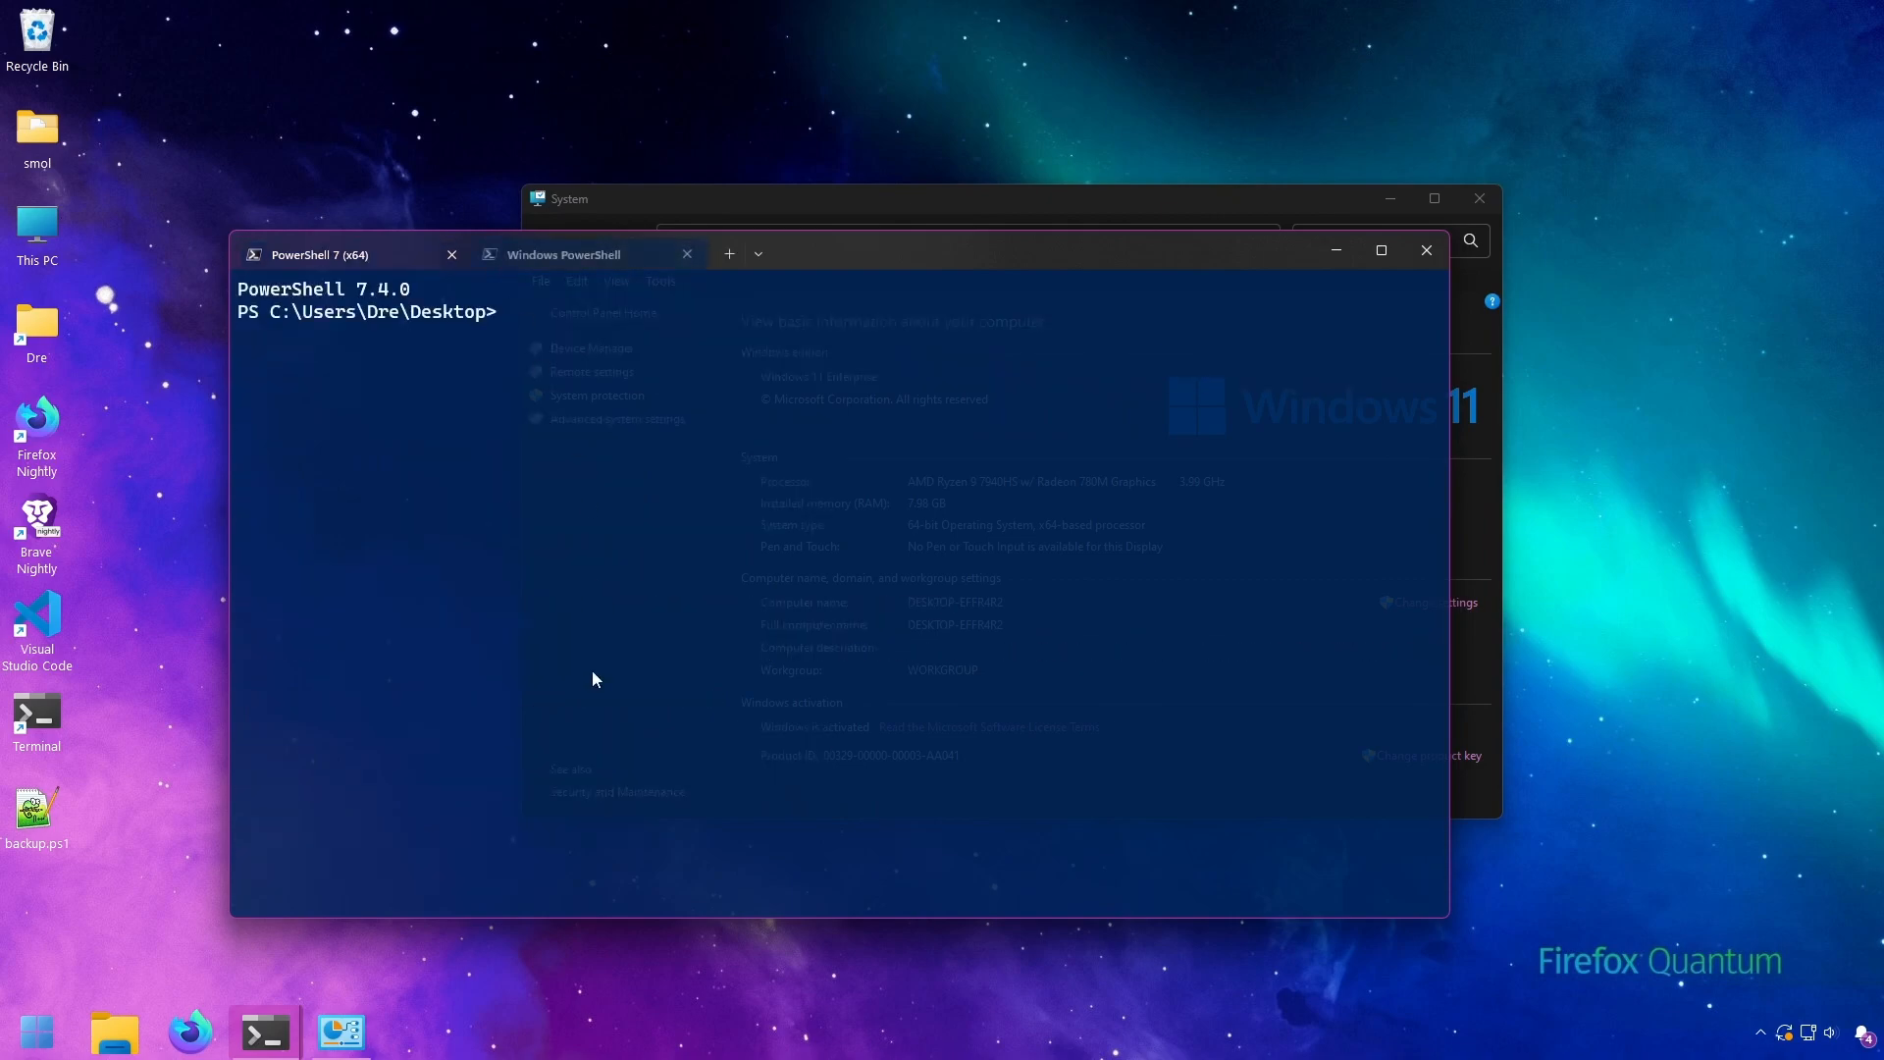
Rerun `restic -r smol backup C:/users/dre/videos`, now reporting compression level max.
text(restic -r smol backup C:/users/dre/videos)
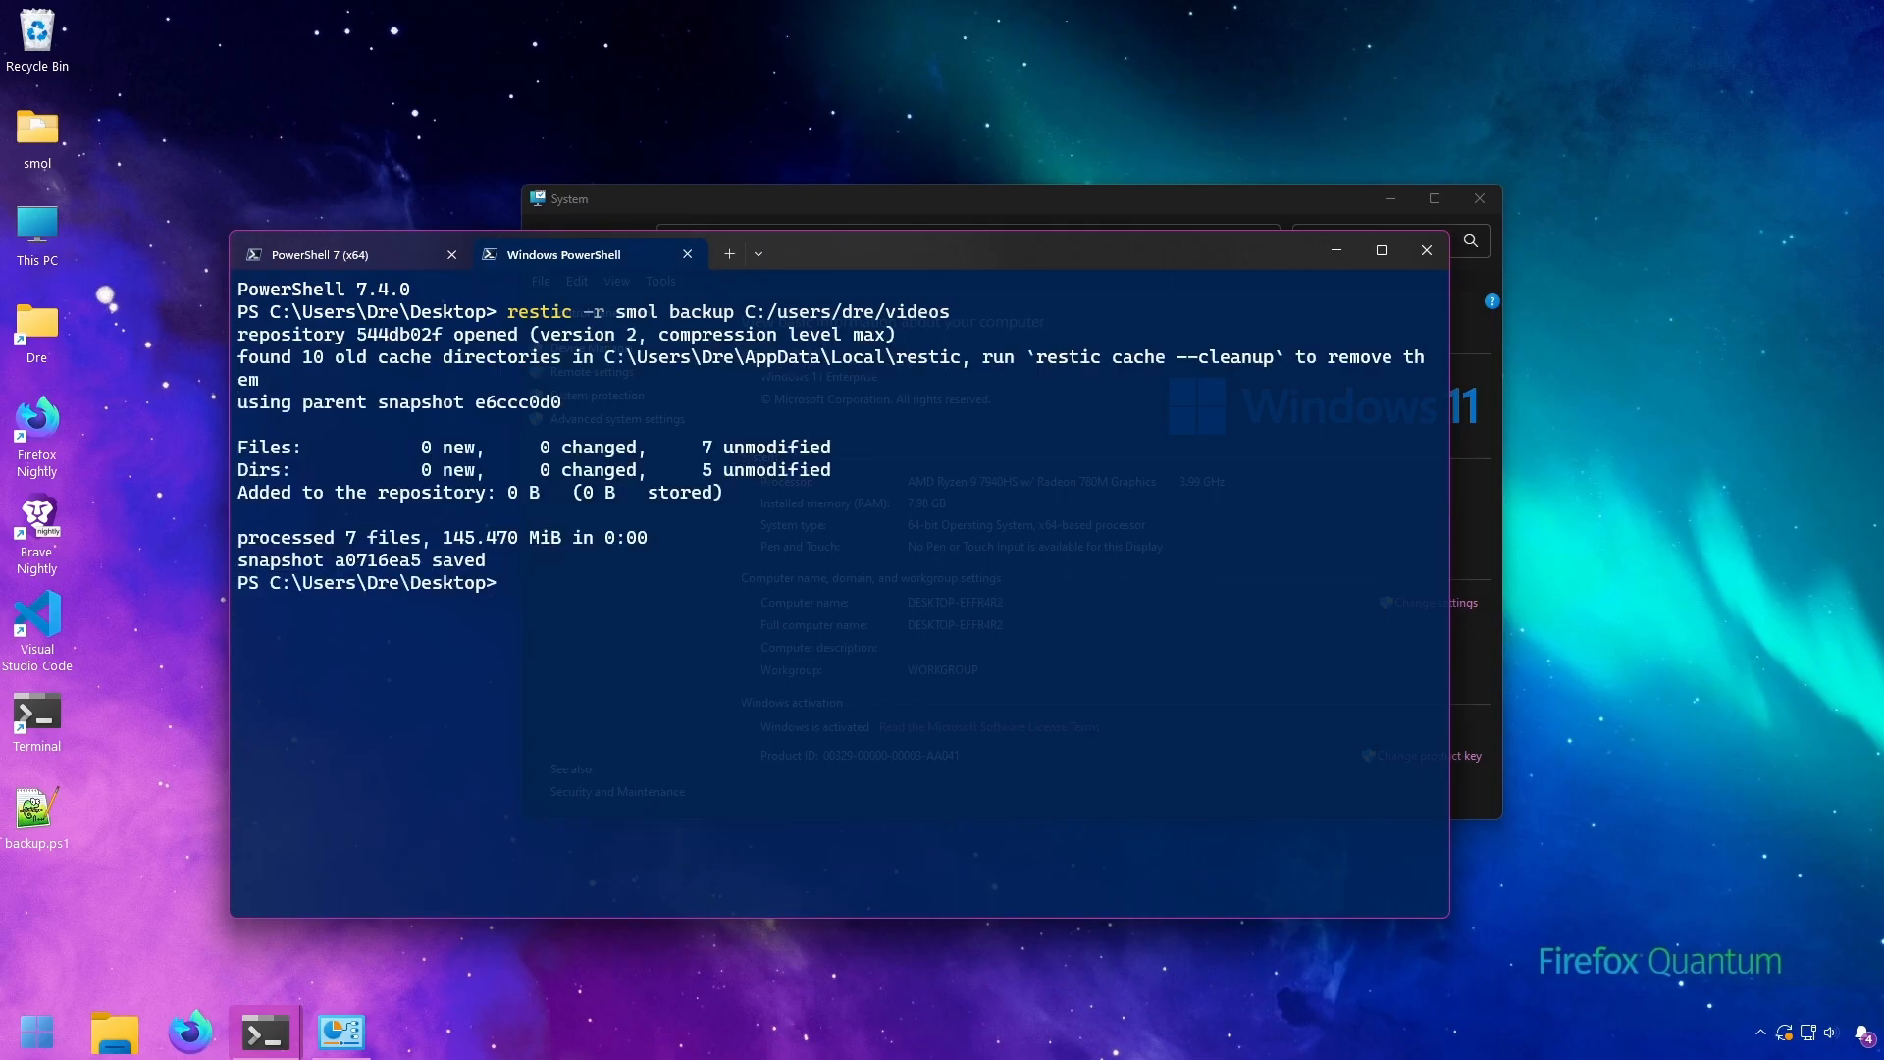
mouse_move(880, 411)
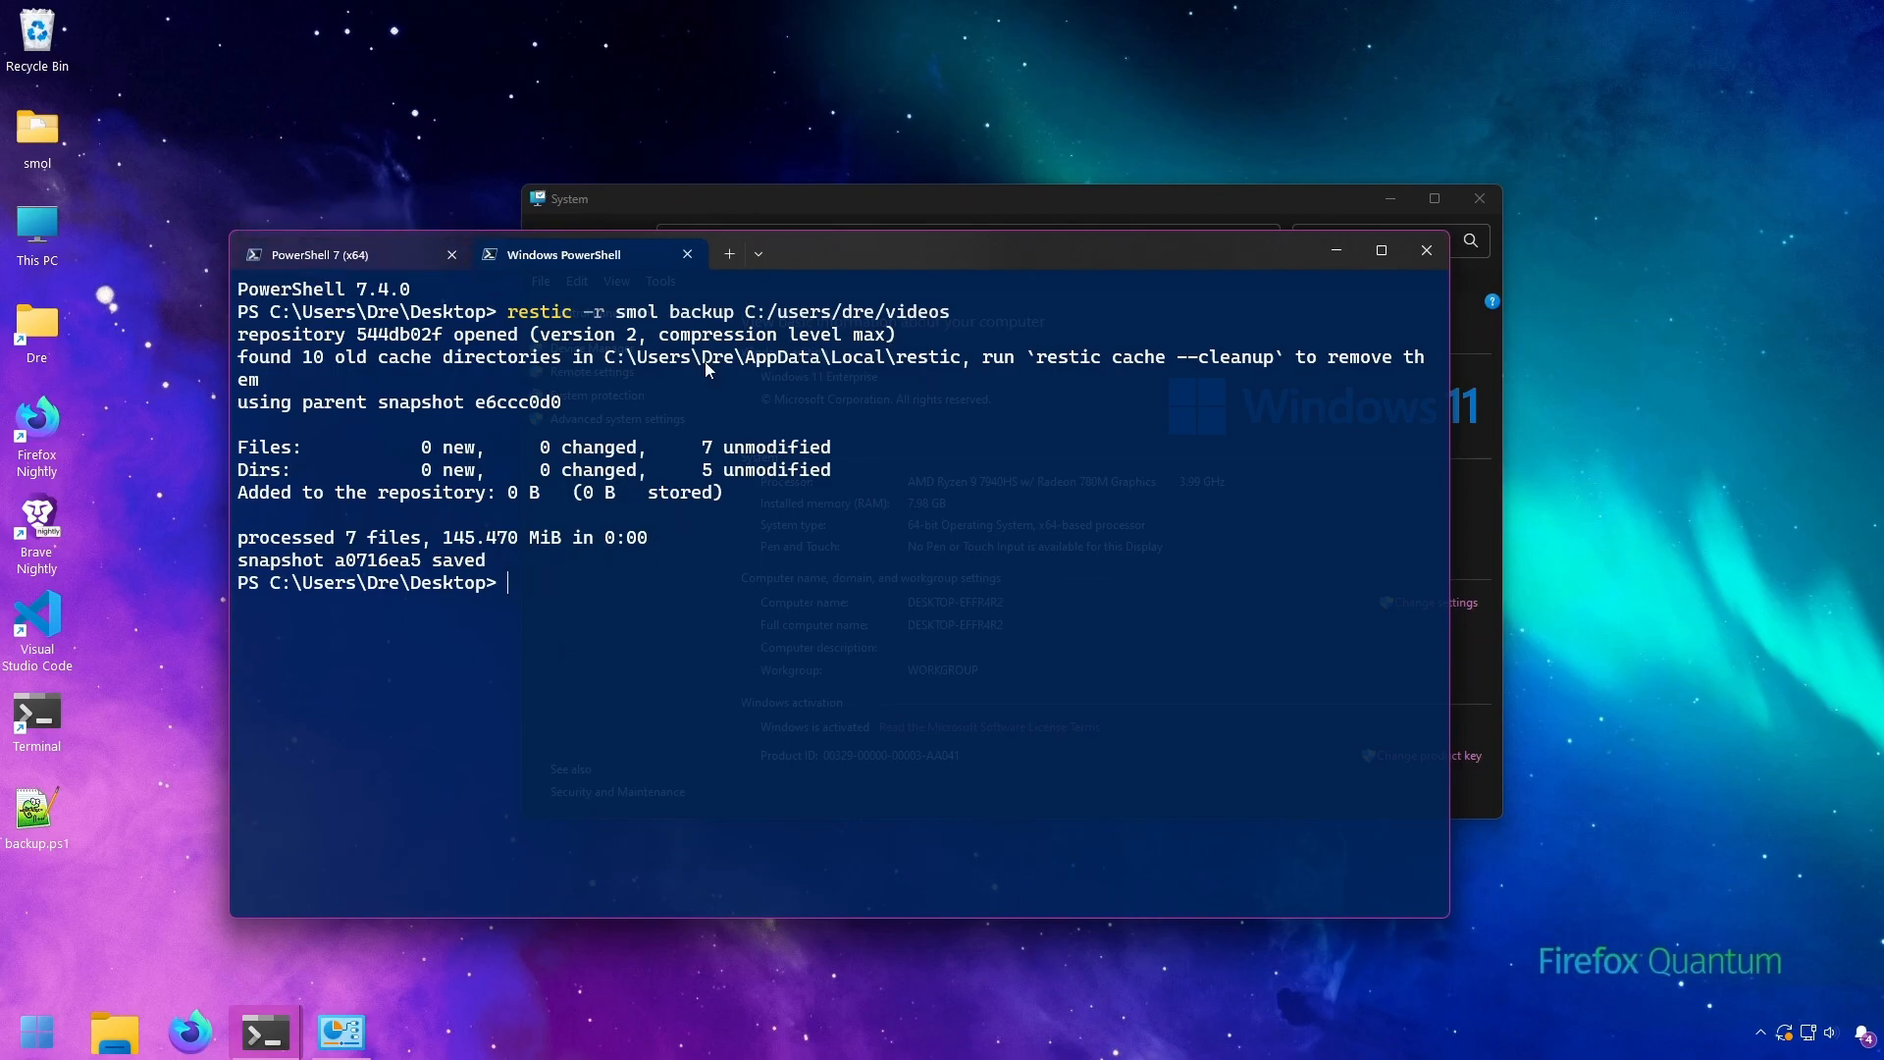
mouse_move(795, 591)
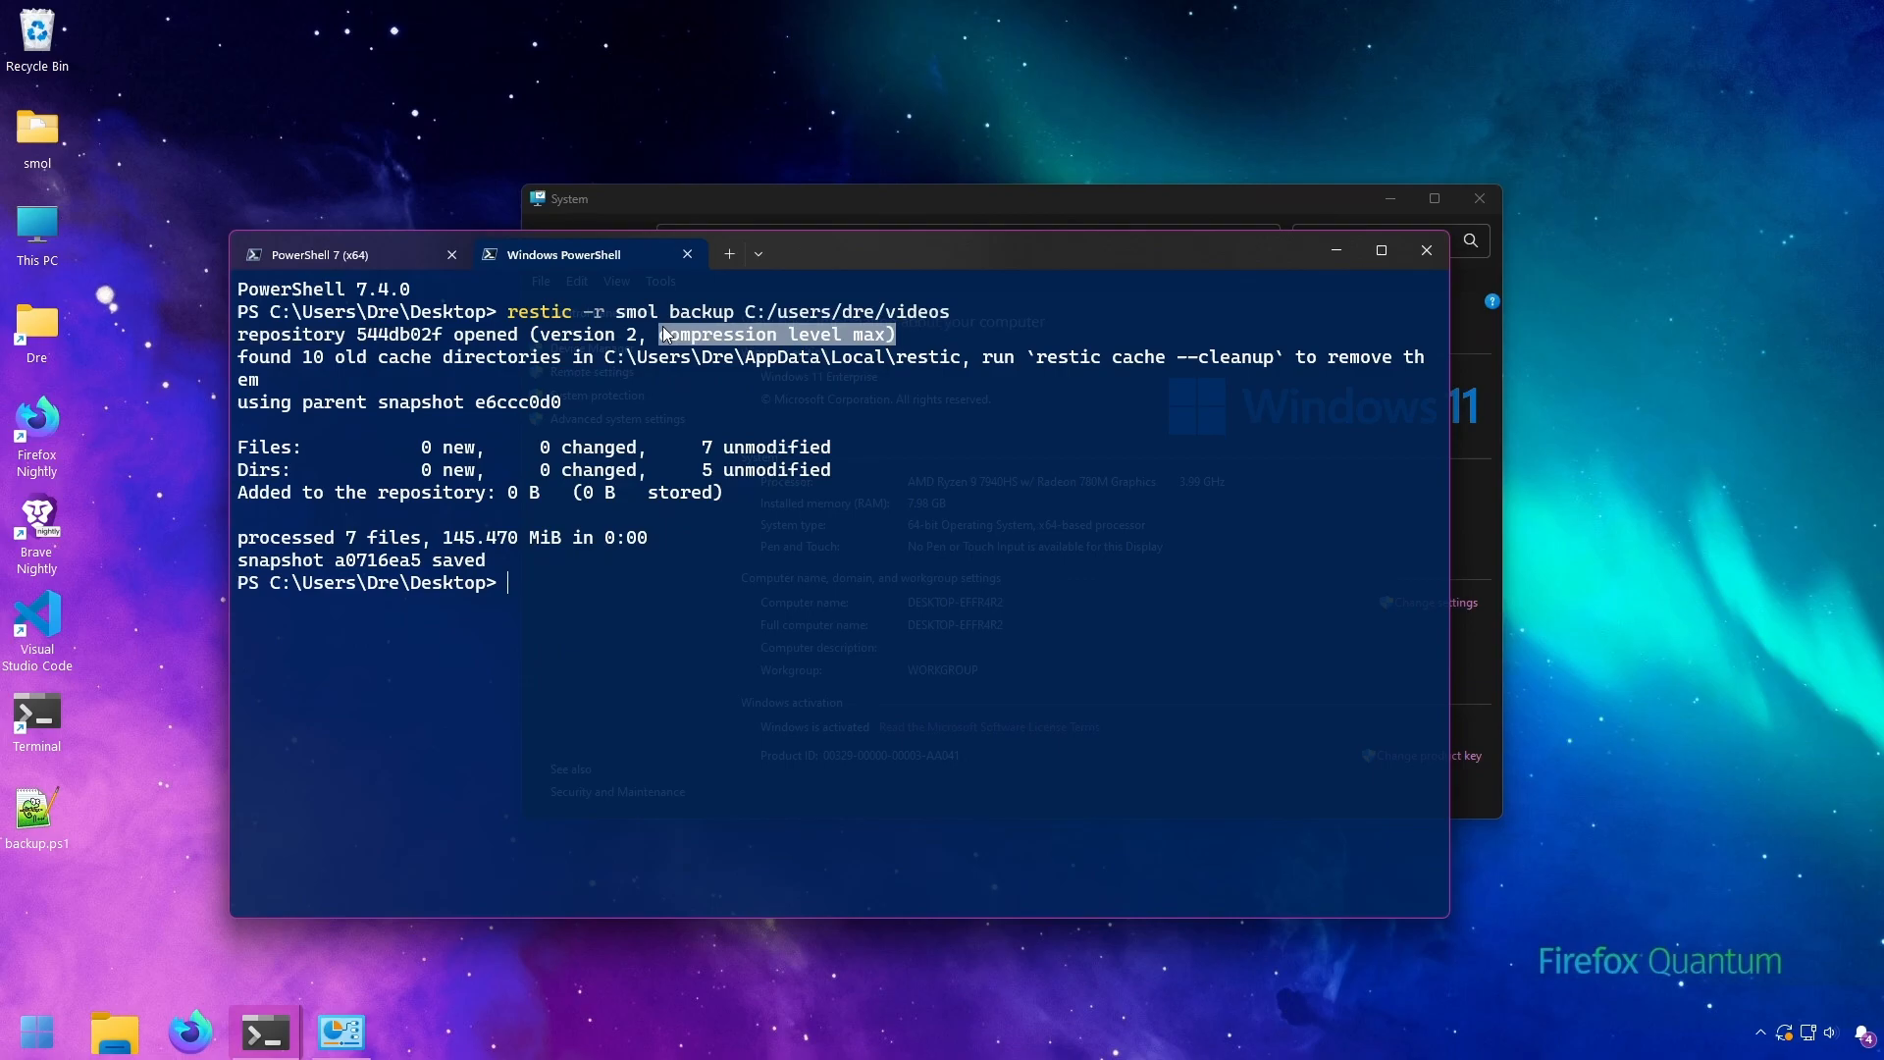
mouse_move(484, 426)
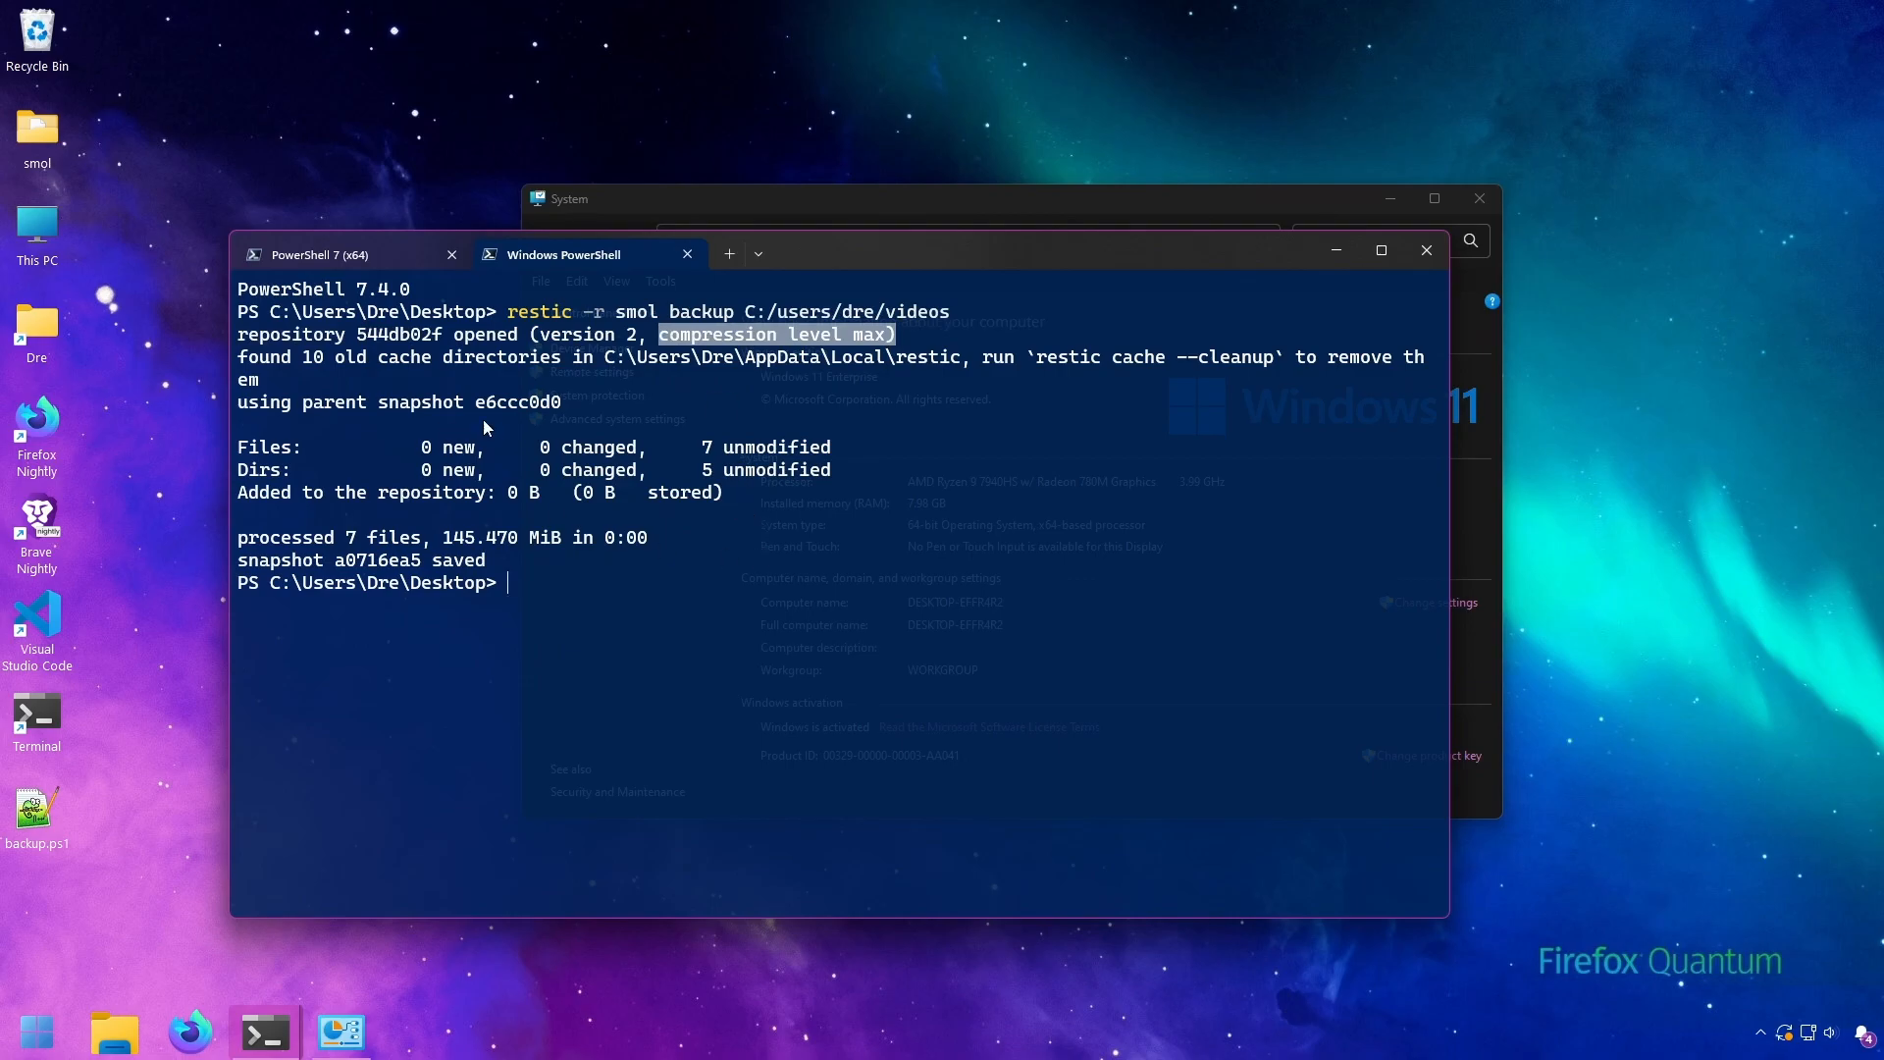
mouse_move(506, 458)
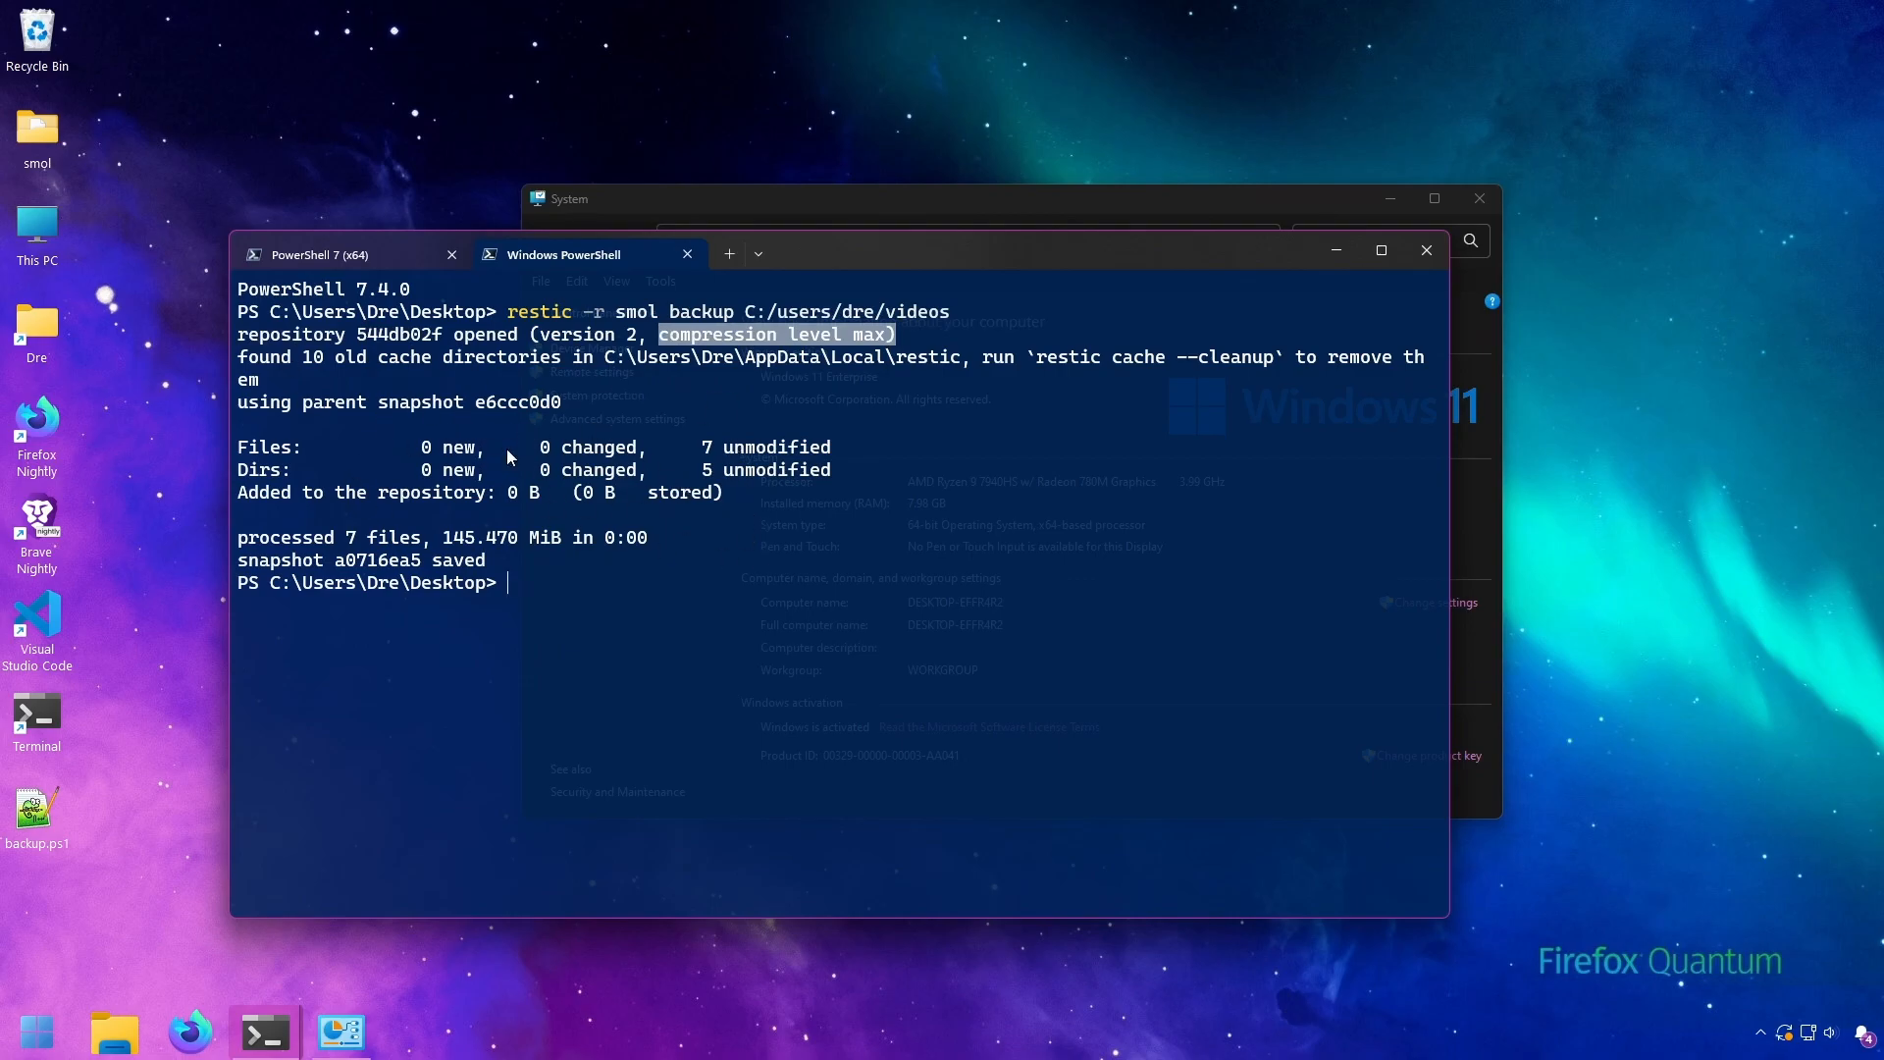